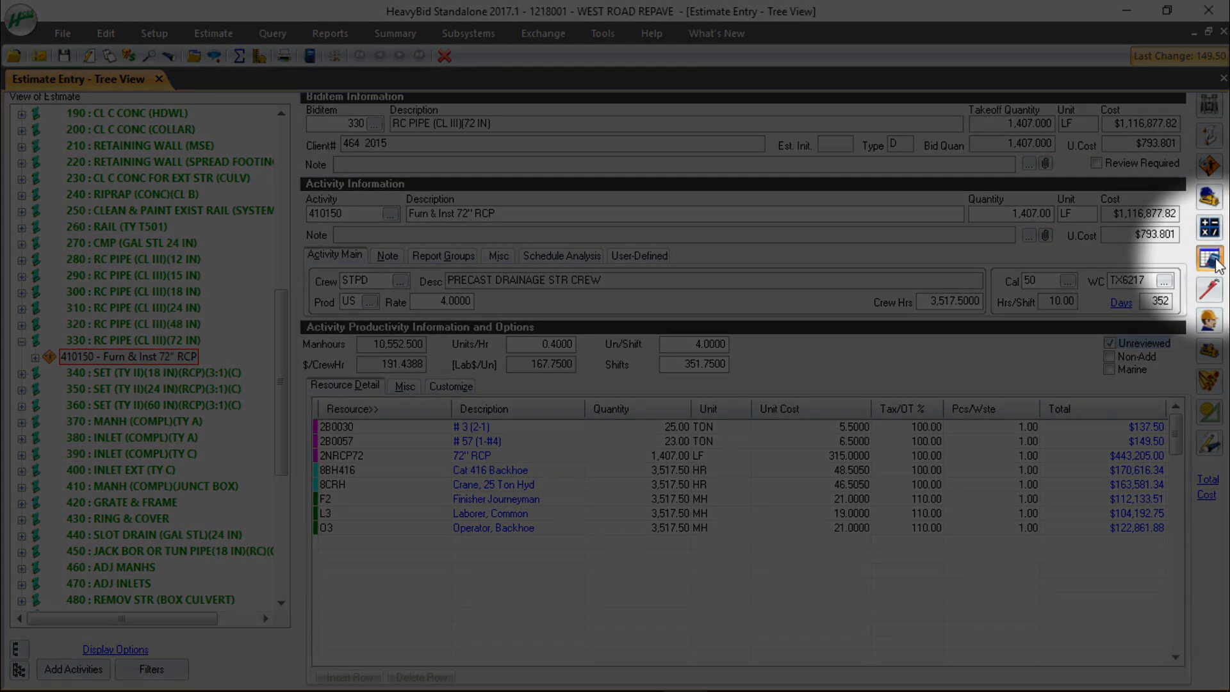
Bring up the Select a Spreadsheet list for activity 410150 and browse the templates
click(1210, 259)
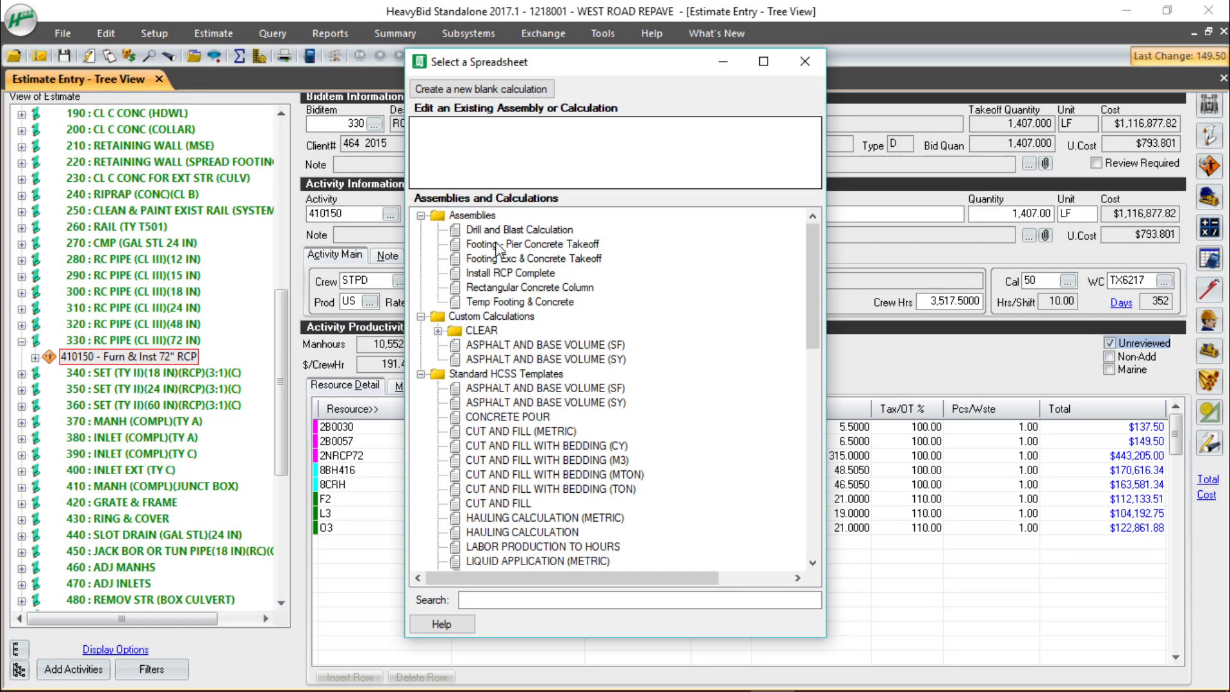
scroll(down, 3)
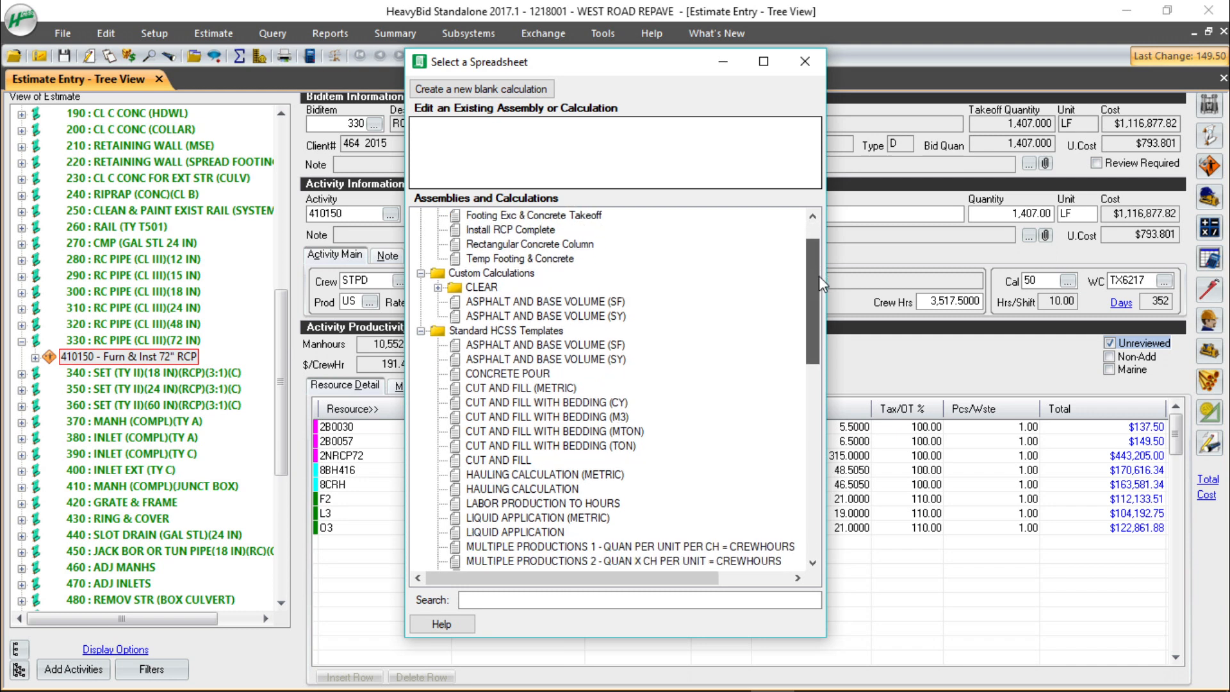
scroll(down, 3)
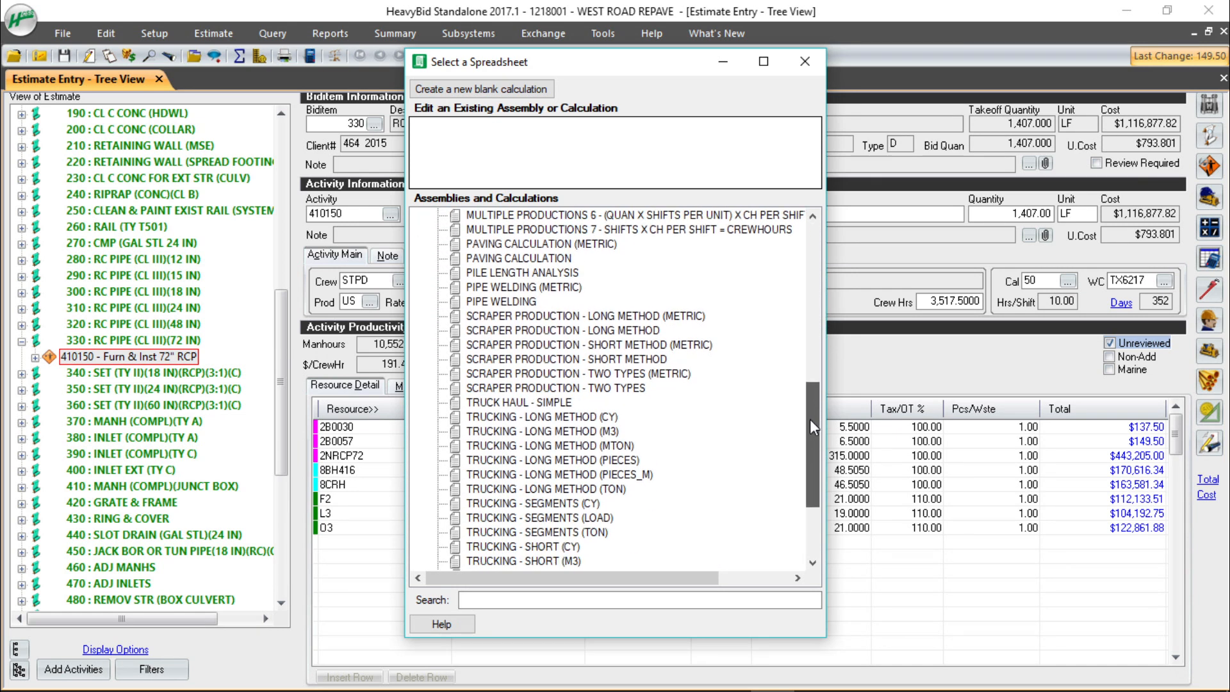
scroll(up, 3)
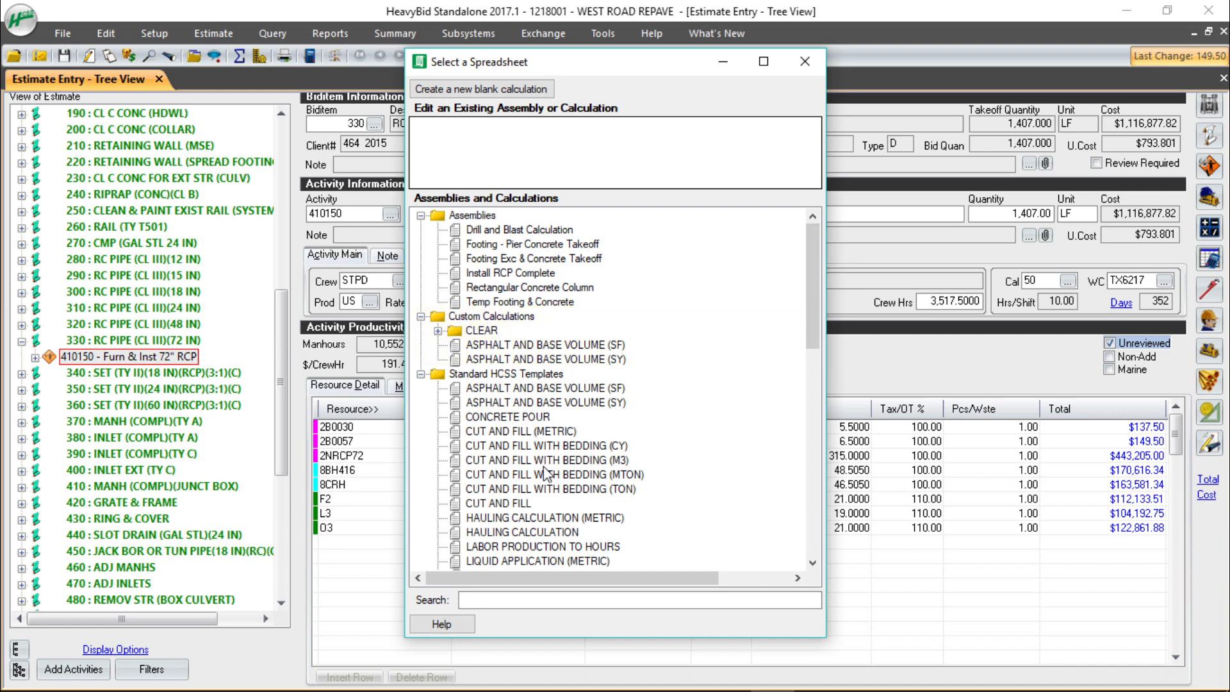
Load the Cut and Fill with Bedding (TON) template and start entering distance to object 1.50
double_click(554, 488)
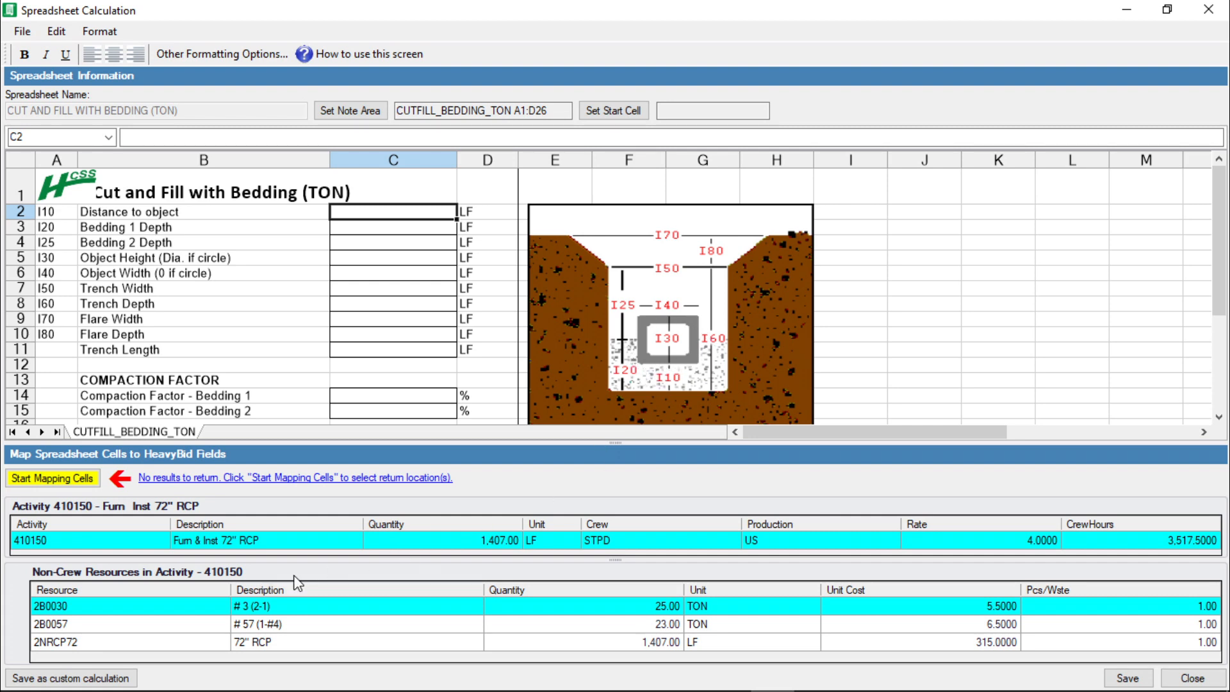
click(51, 477)
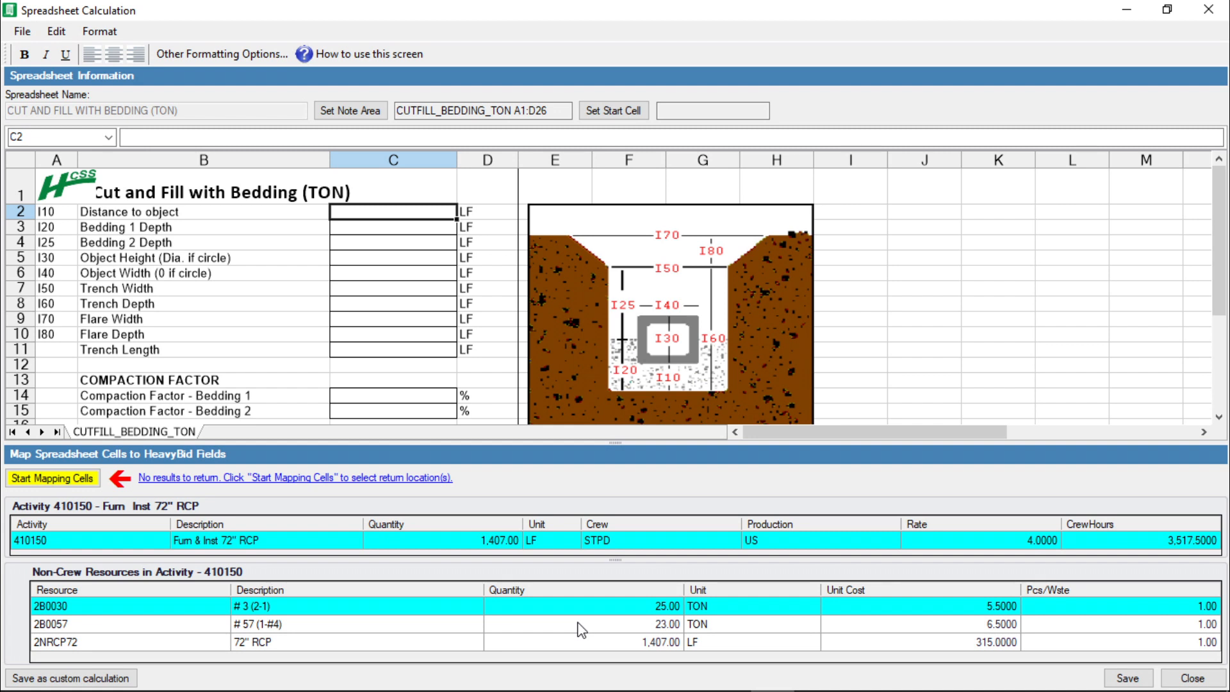
mouse_move(582, 596)
text(1.5)
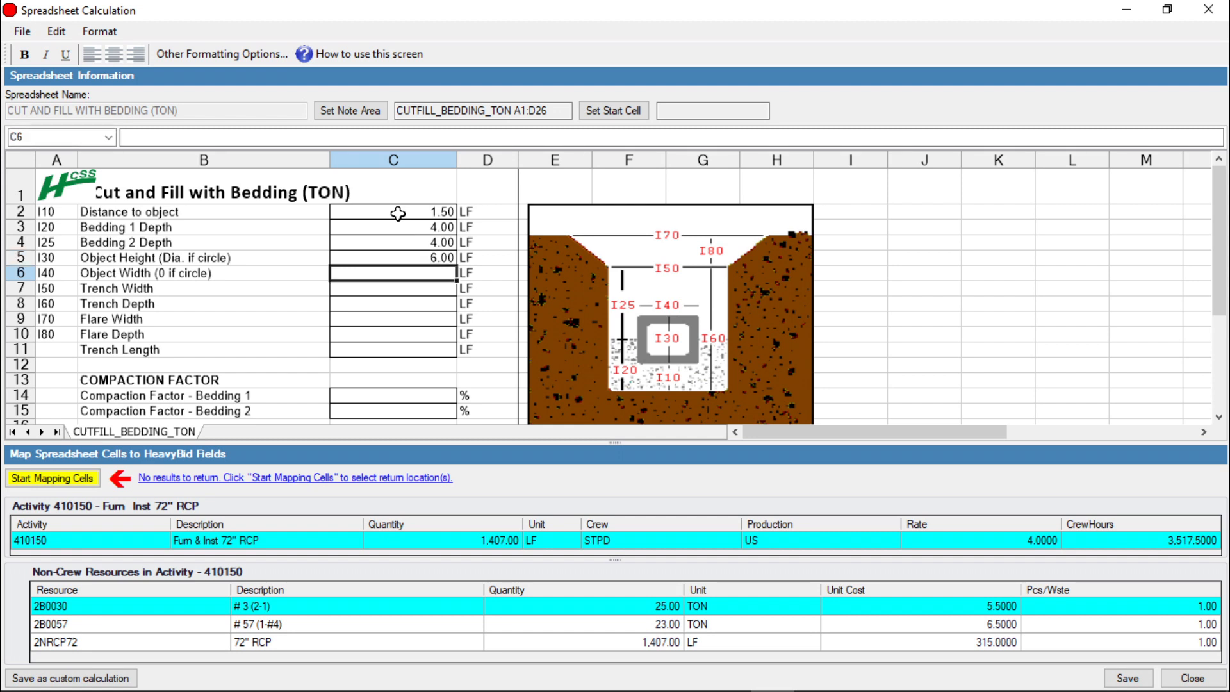
Enter trench width and depth 10.00, flare width 16.00, flare depth 4.00, trench length 1407
click(392, 288)
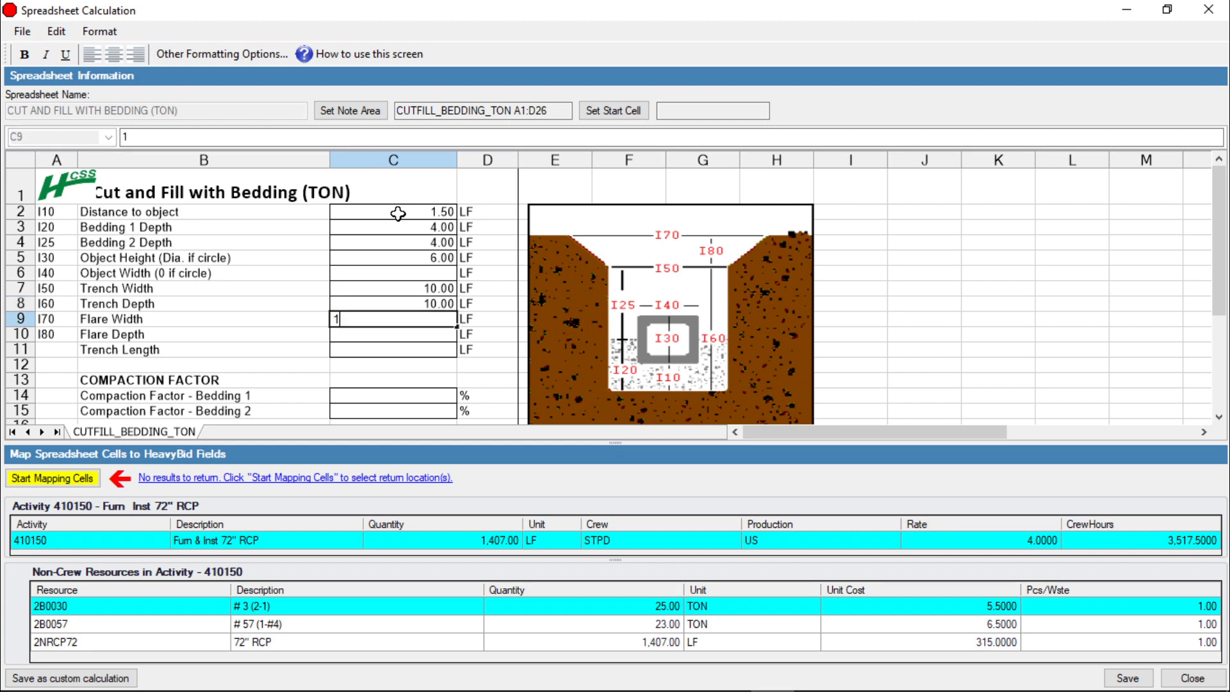
key(Return)
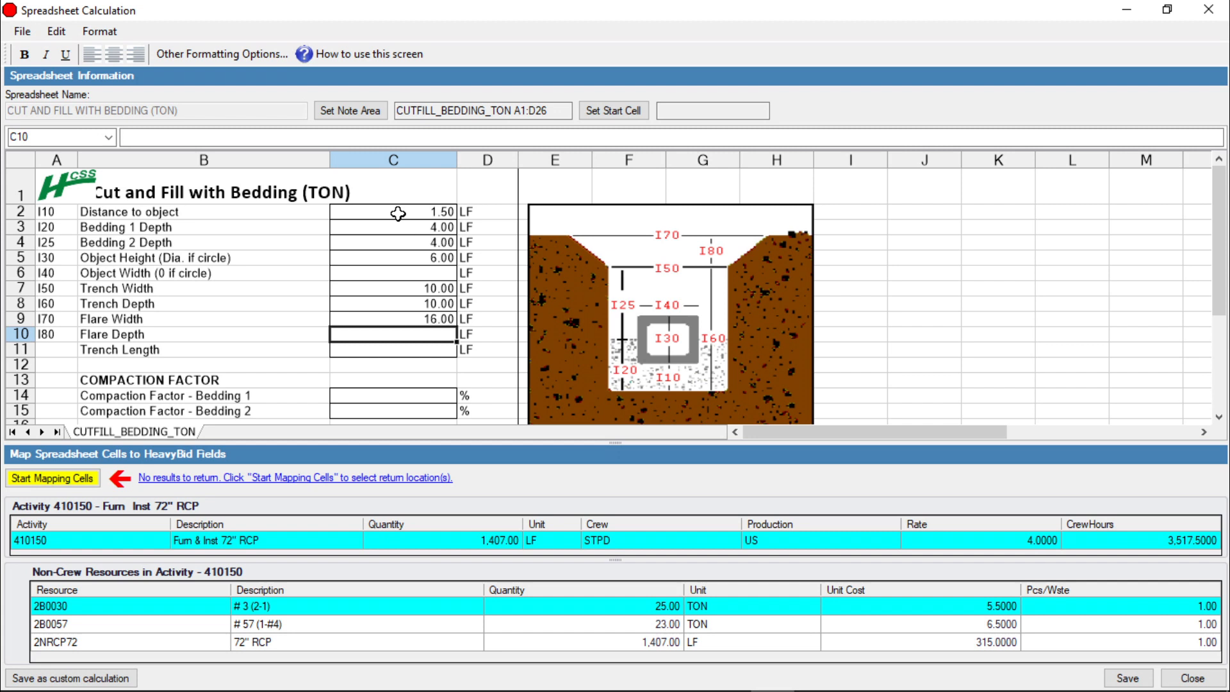
text(4)
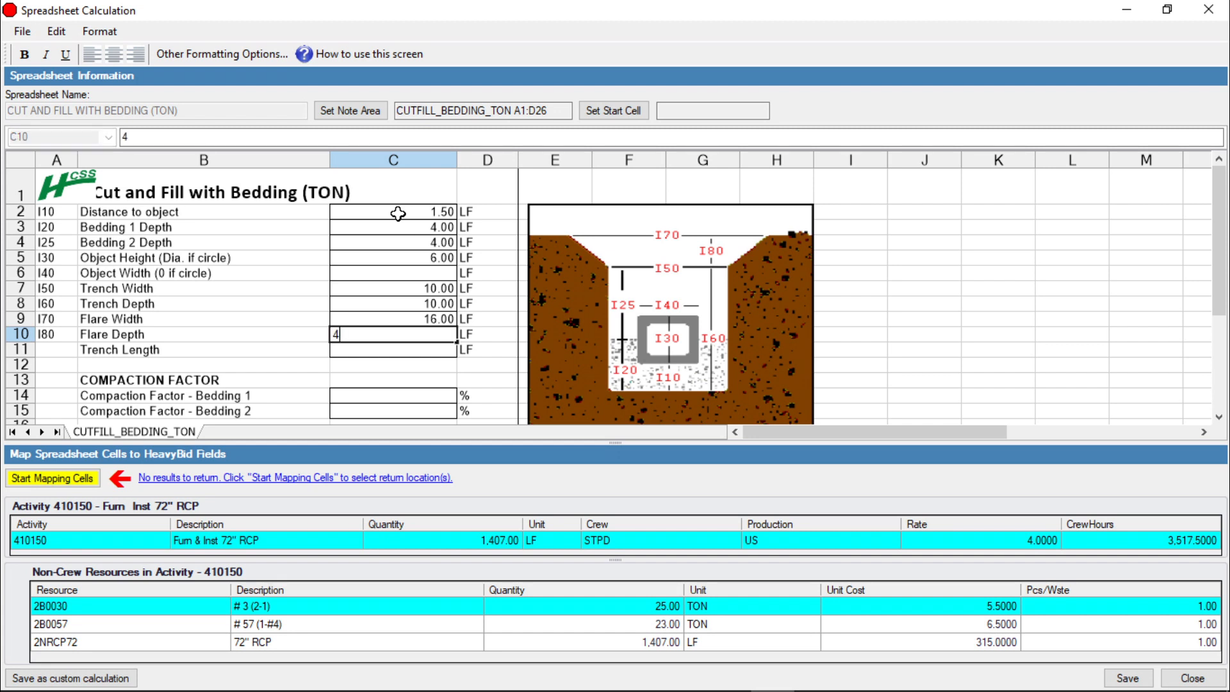
key(Return)
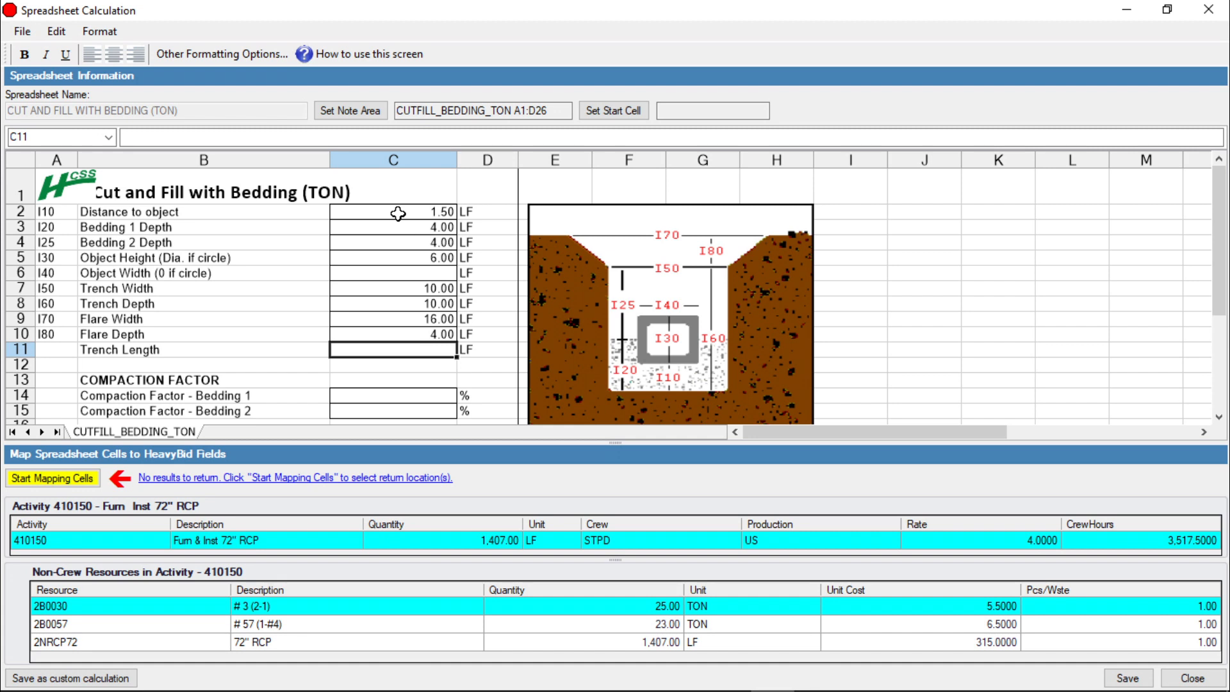
text(1407)
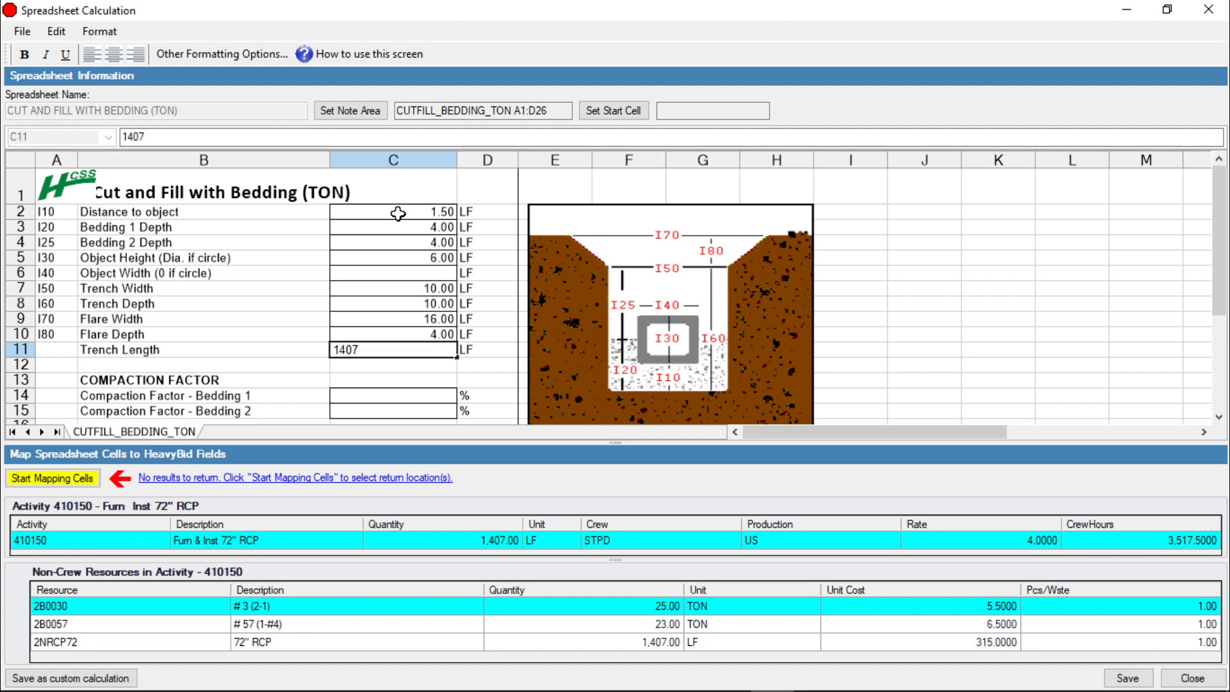
Set bedding compaction factors to 90% and conversion factors to 1.50 TON/CY, then inspect the Bedding 1 Weight formula
scroll(down, 3)
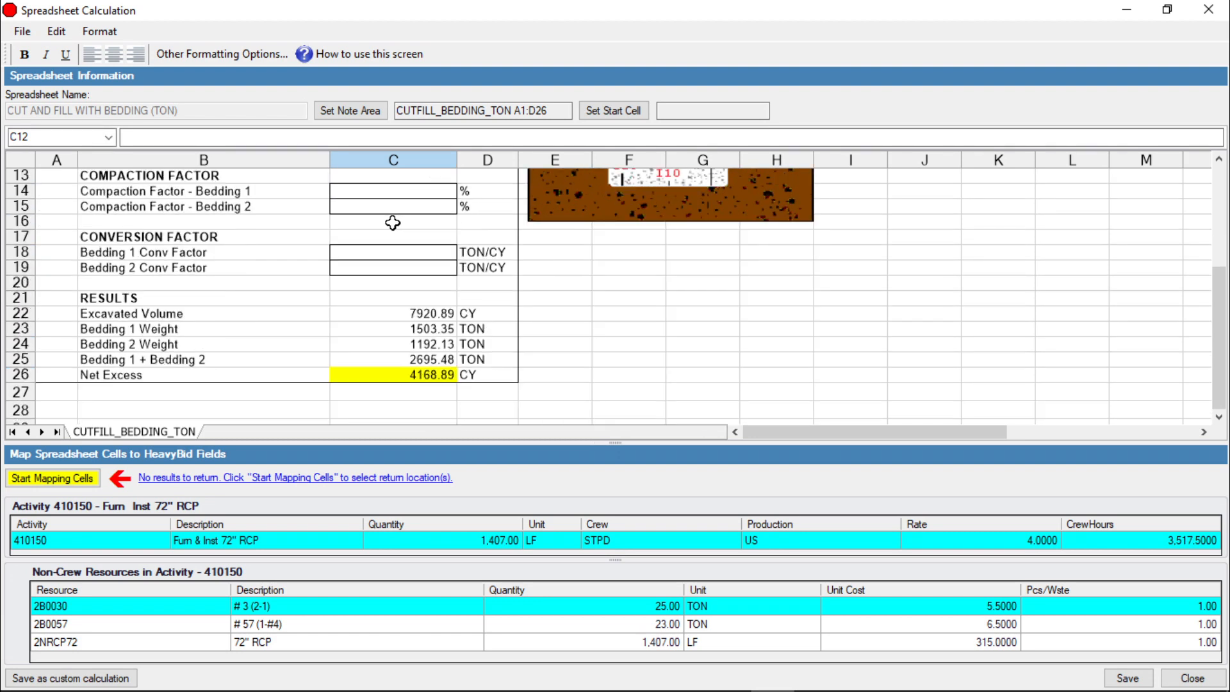
click(392, 191)
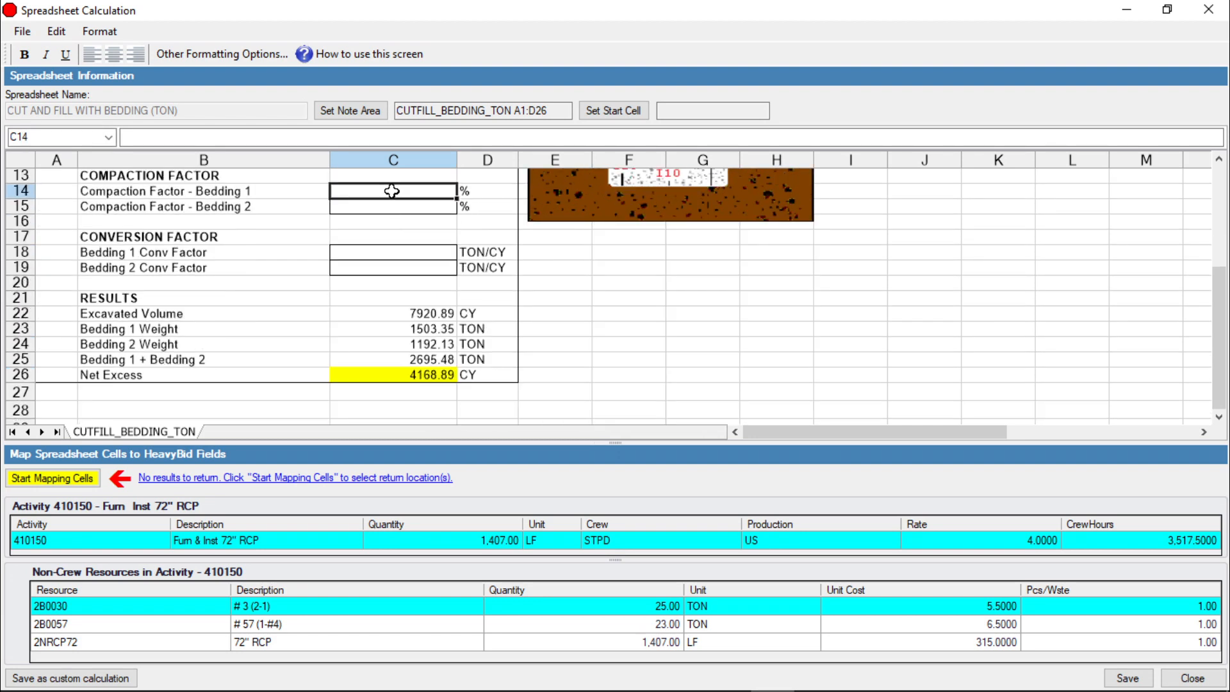
text(90.00)
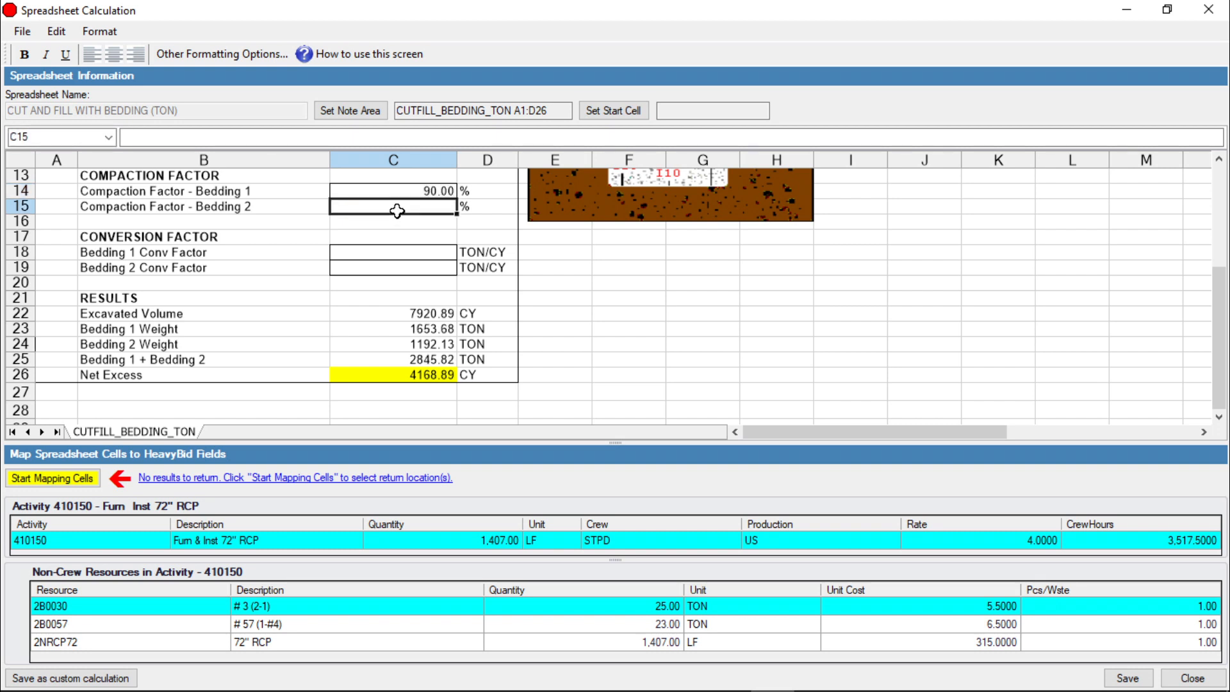
text(90.00)
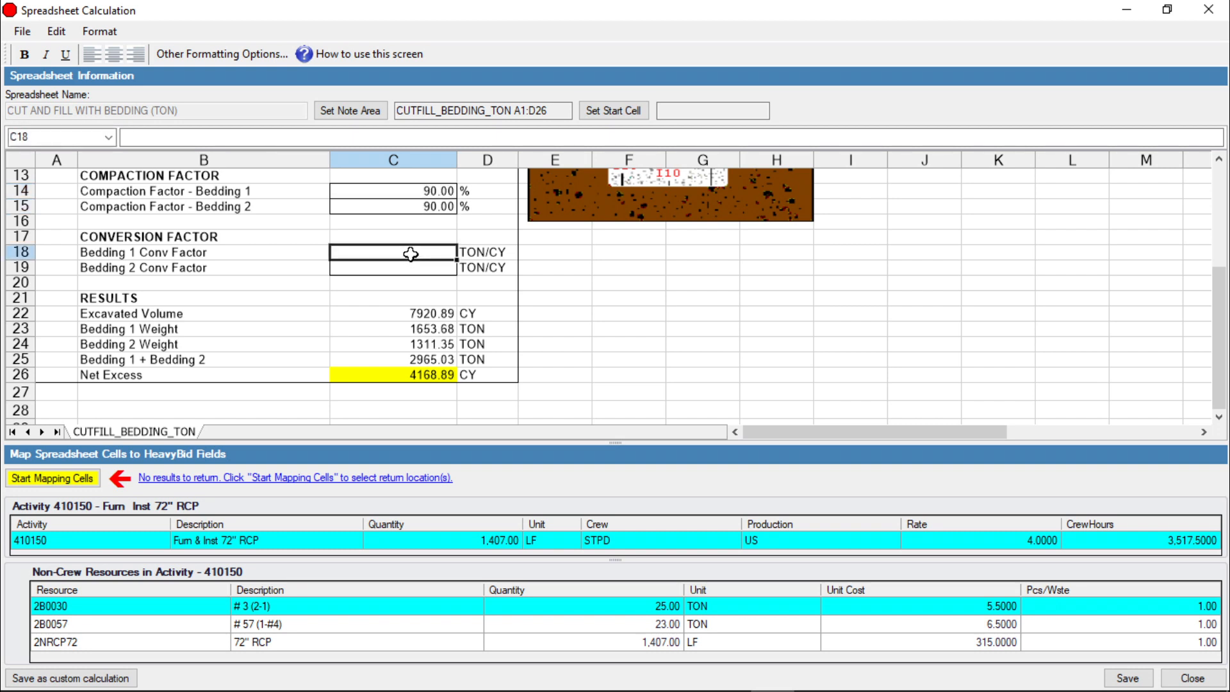
text(1.5)
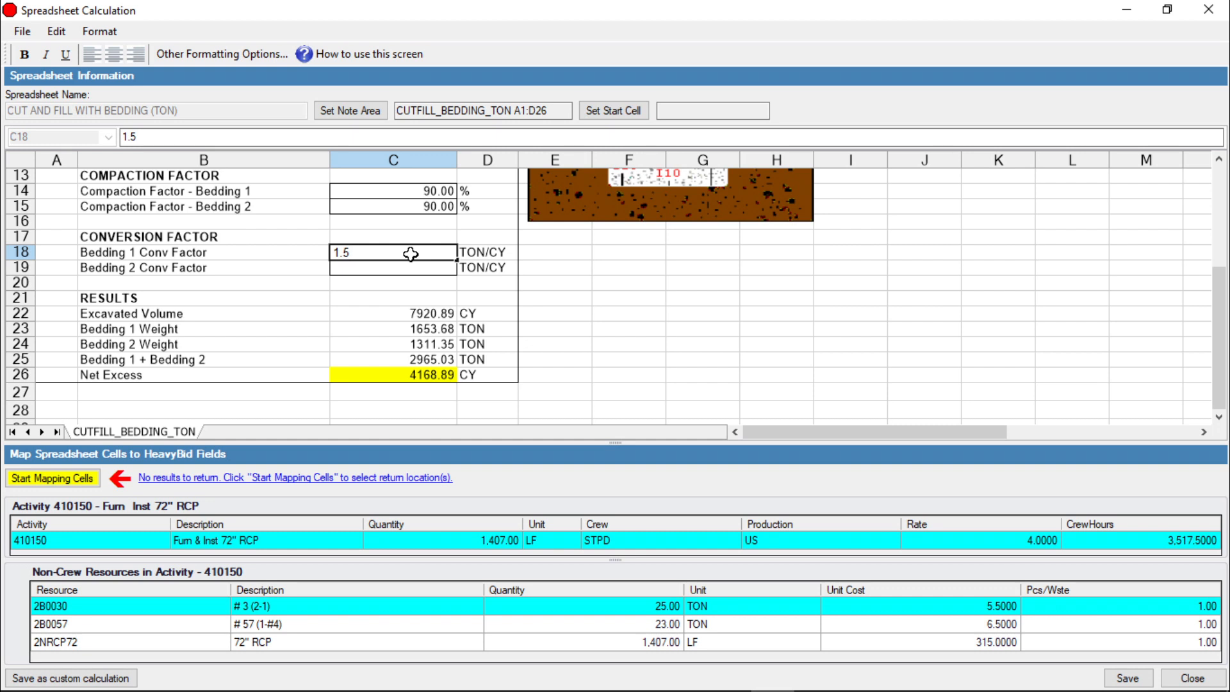
key(Return)
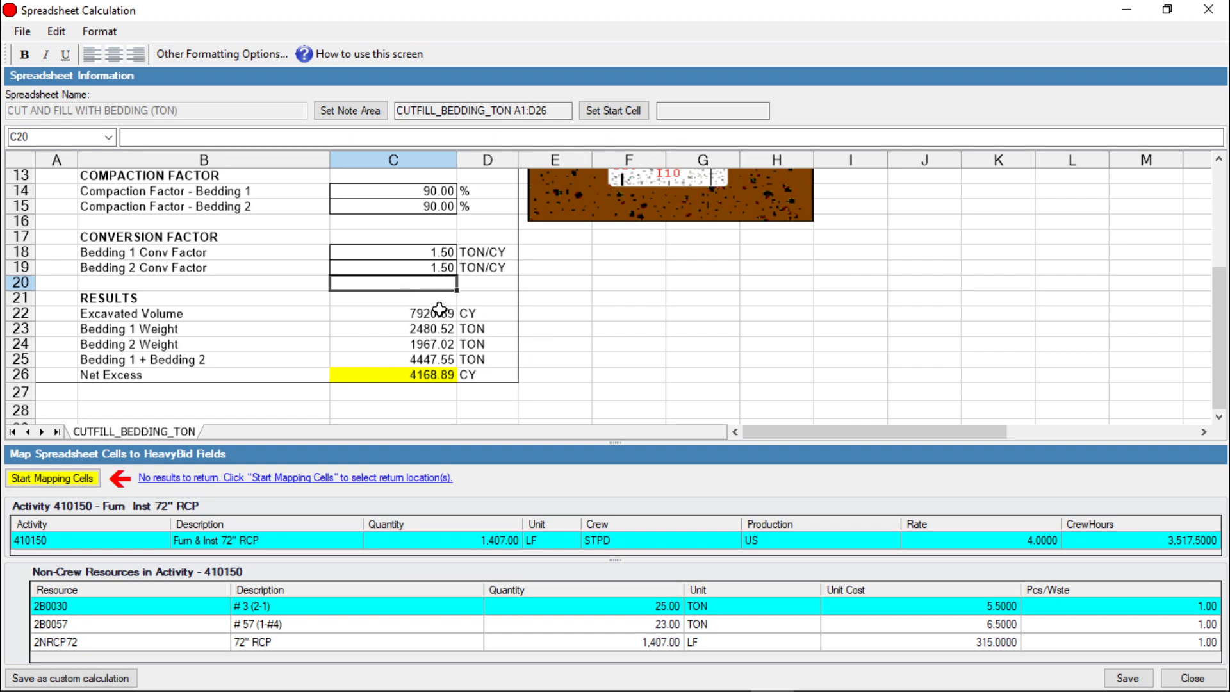
mouse_move(446, 374)
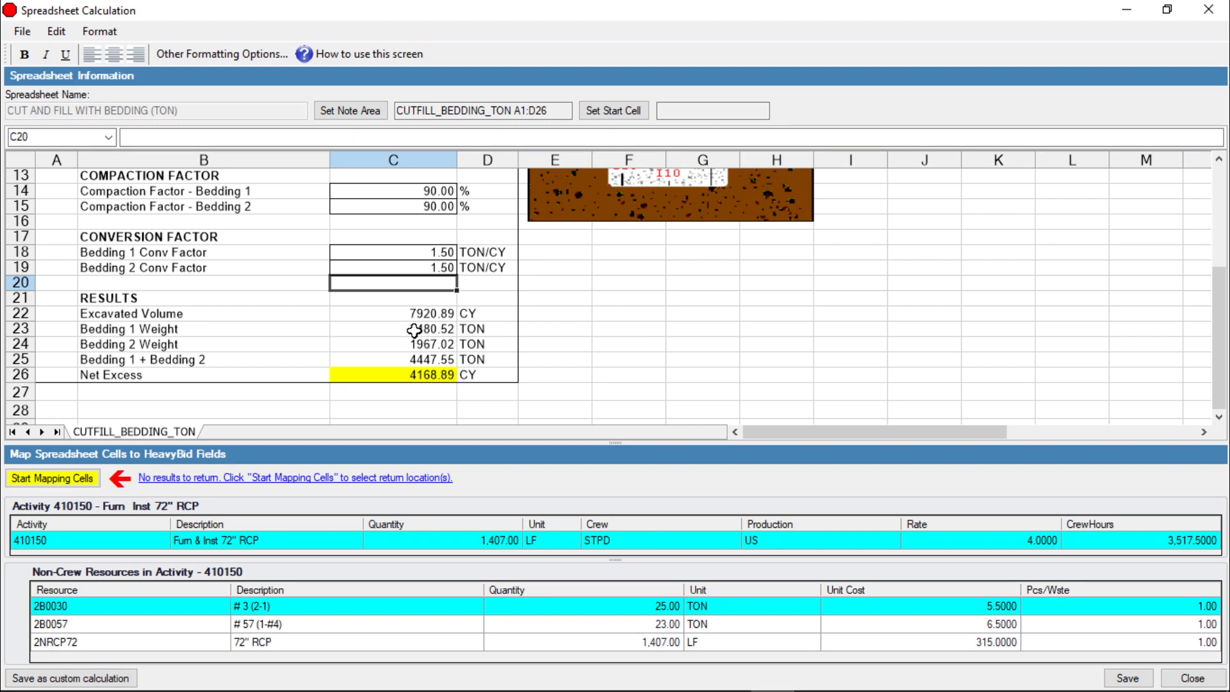
click(391, 330)
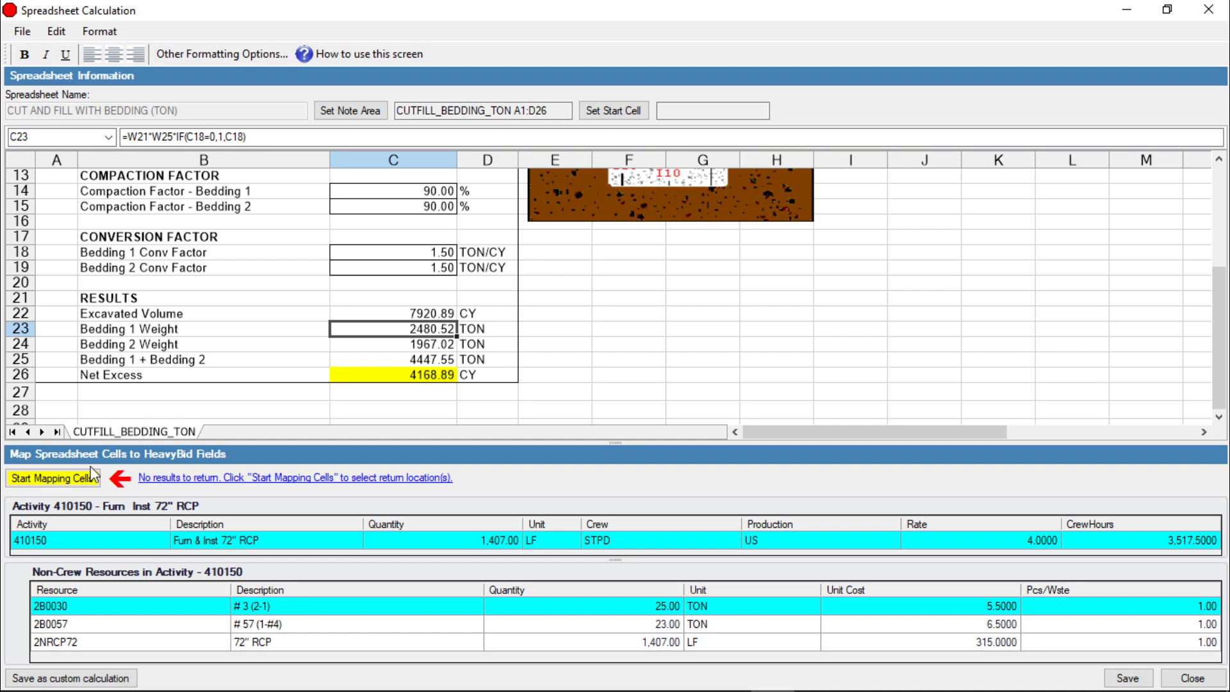
Map the #57 bedding (2B0057) quantity to the Bedding 2 Weight result C24, stop mapping and save
click(52, 478)
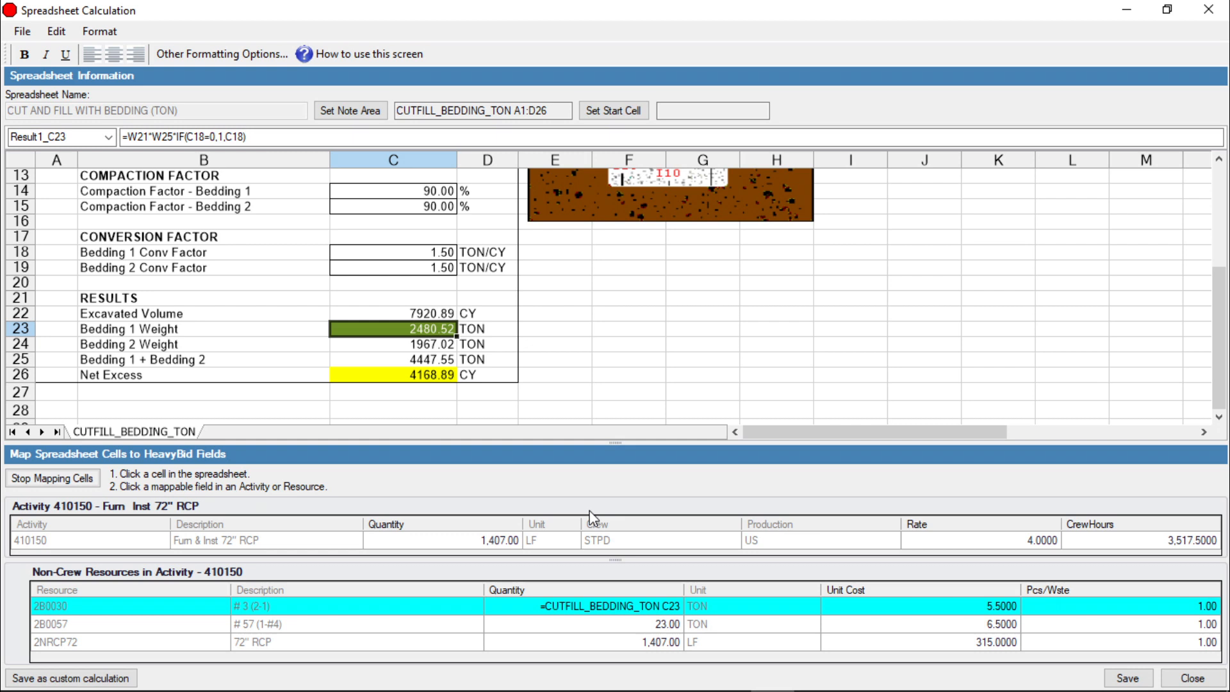
mouse_move(424, 343)
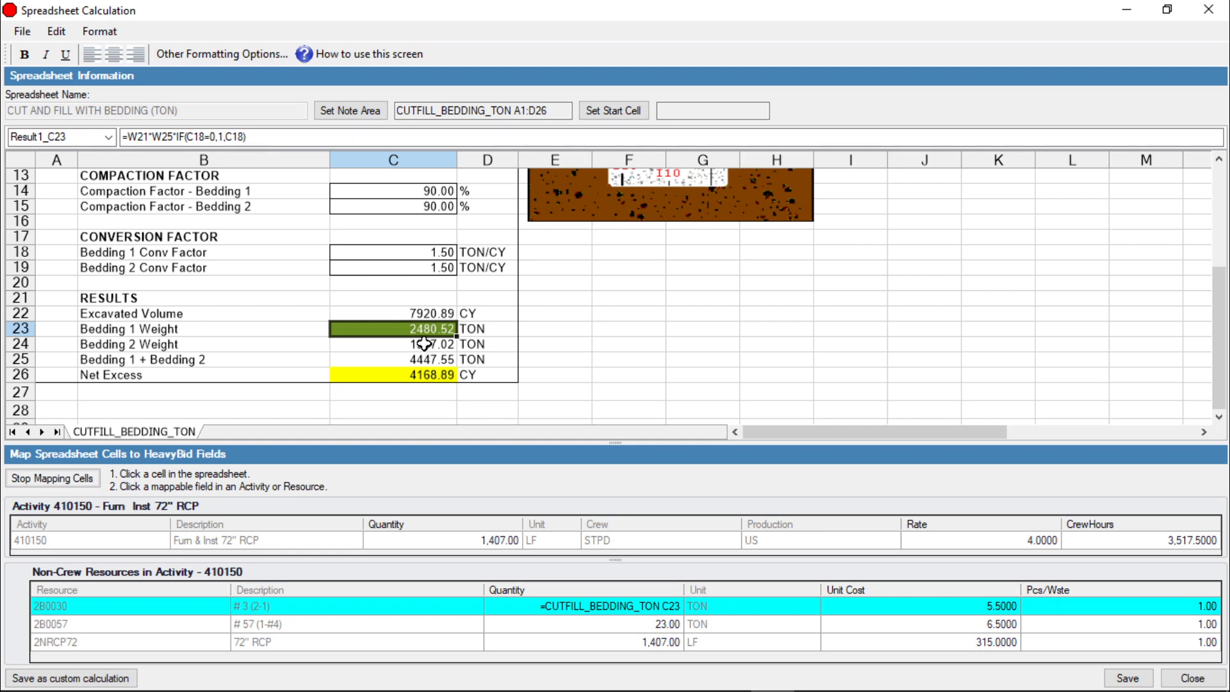
click(392, 344)
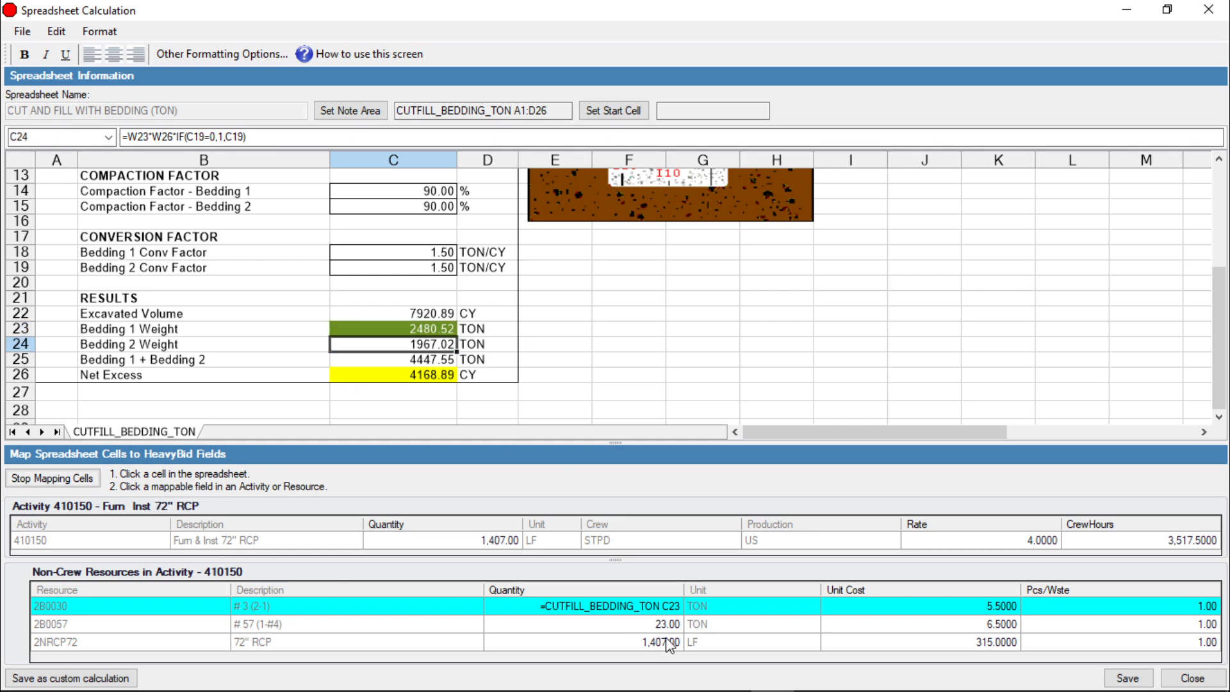
click(391, 343)
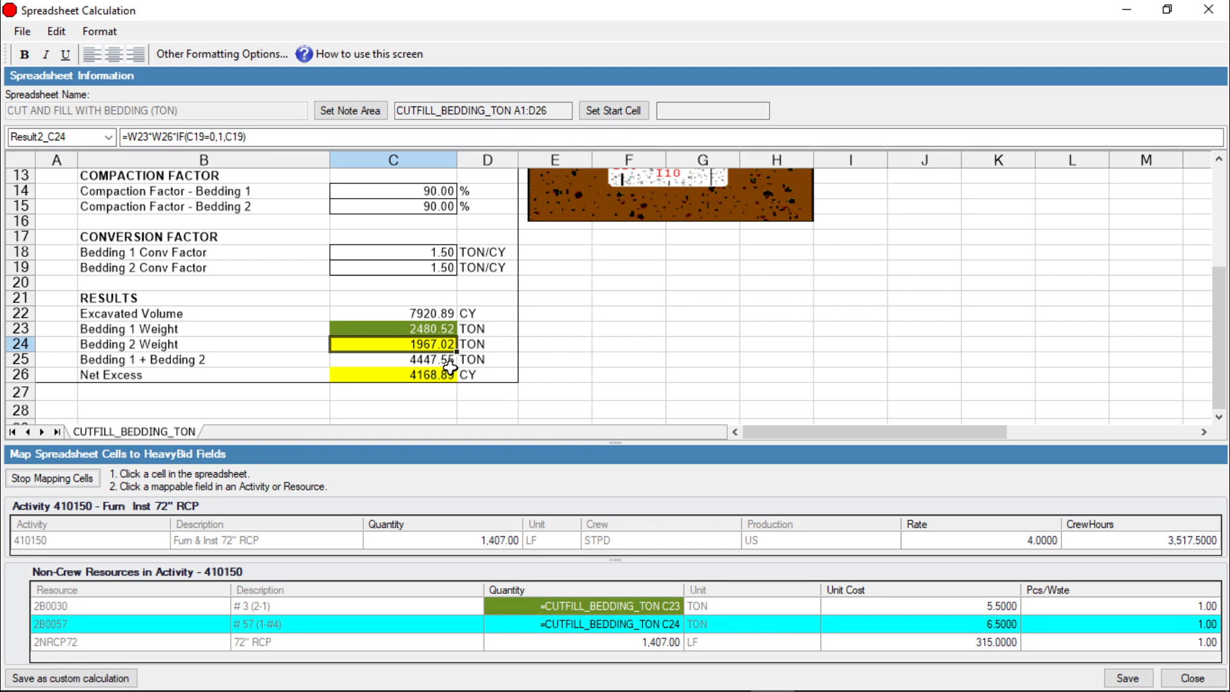
mouse_move(540, 666)
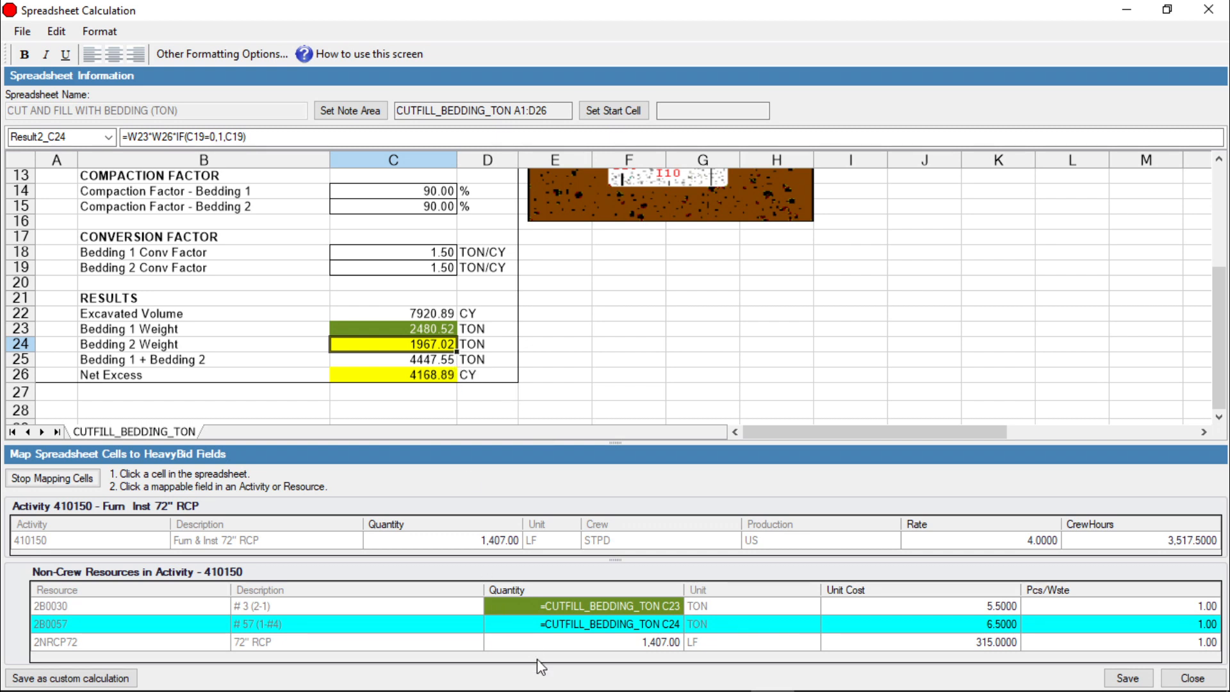
mouse_move(331, 400)
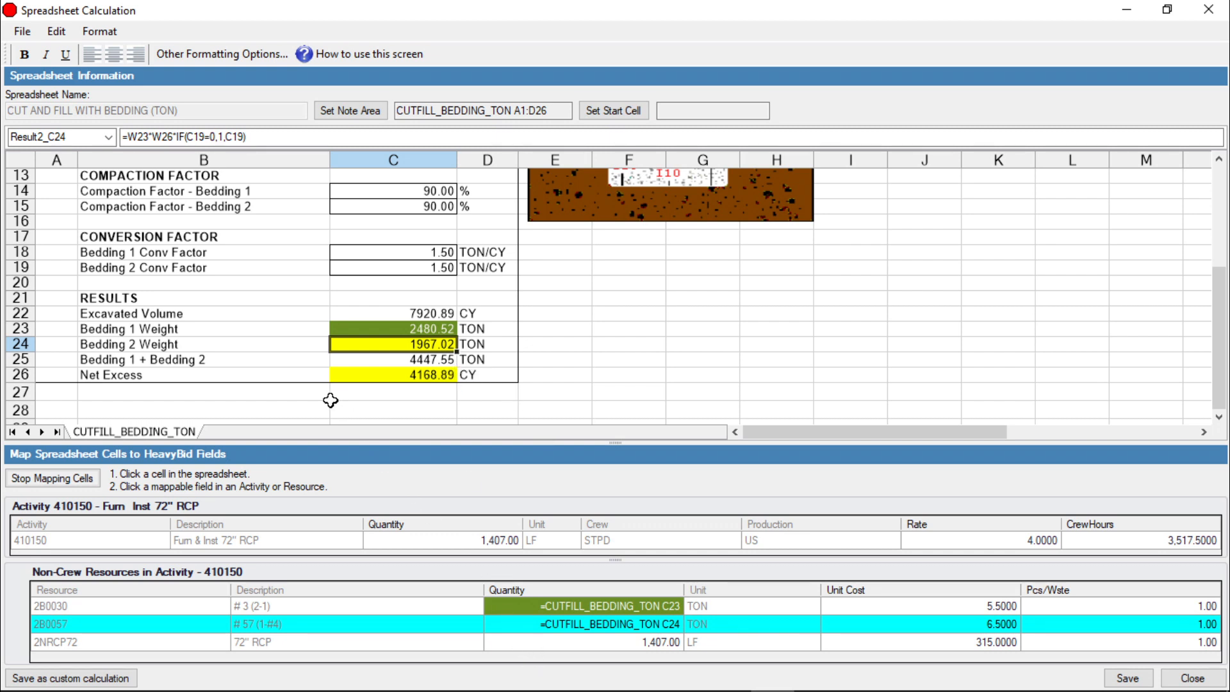
click(53, 478)
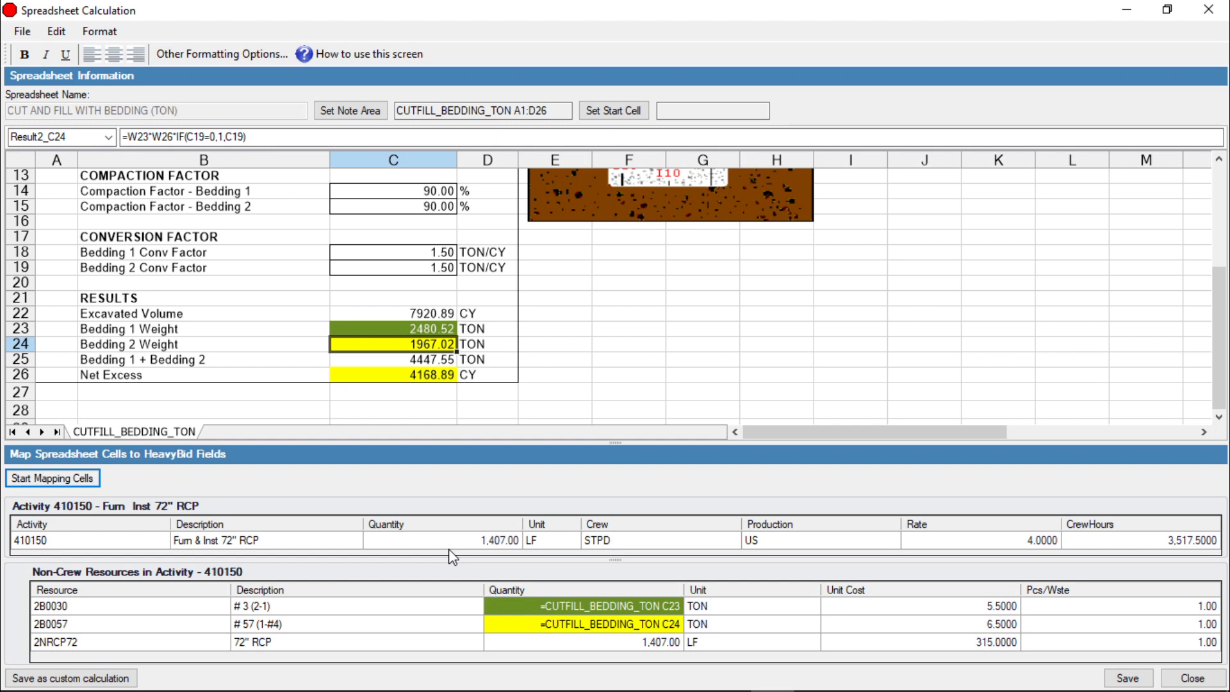
mouse_move(974, 553)
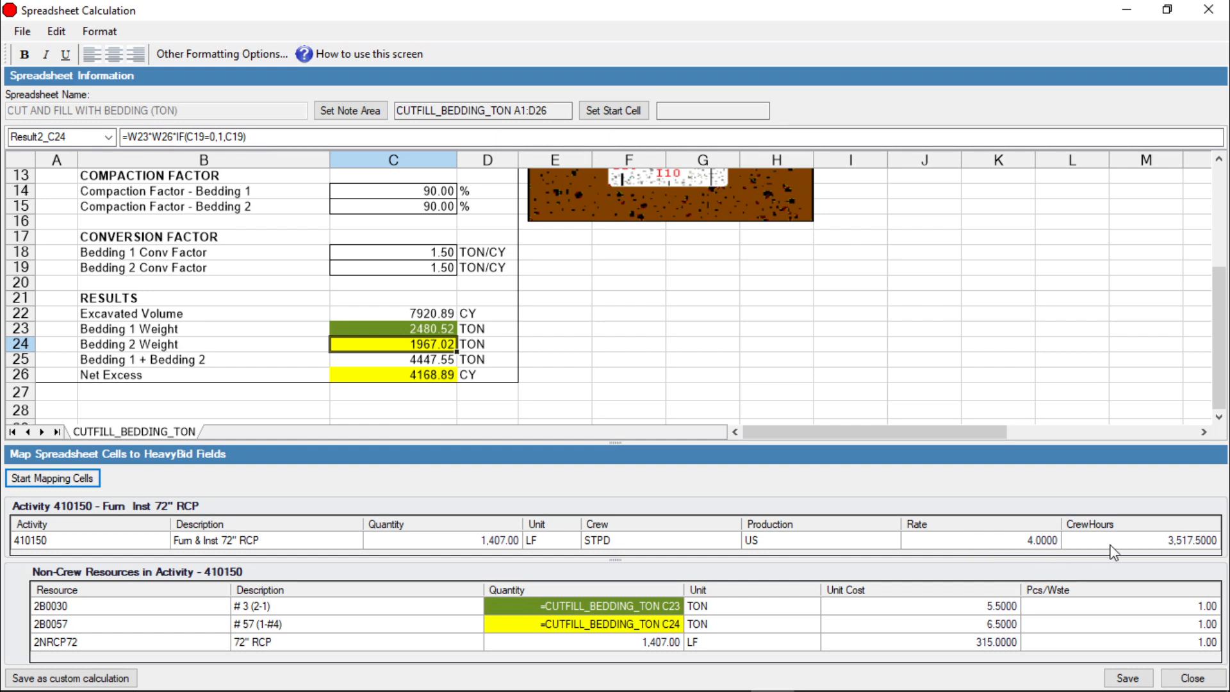
click(1192, 678)
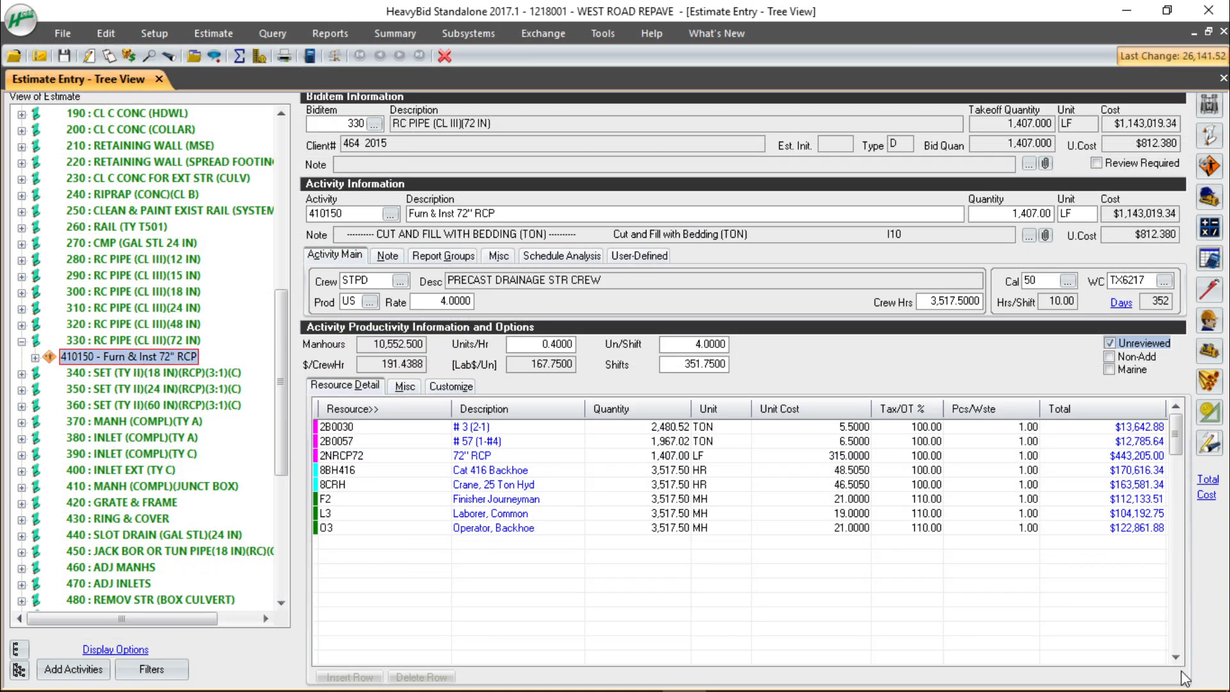
mouse_move(1117, 638)
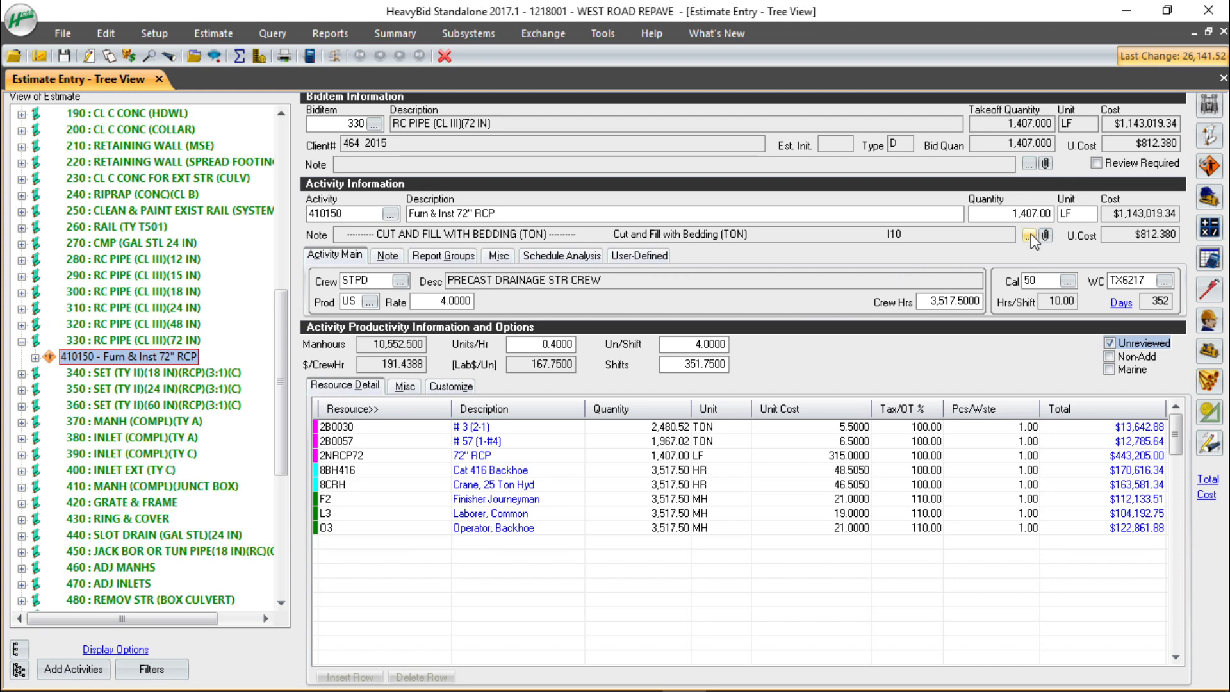
Review activity 410150's notes and reopen the Cut and Fill with Bedding calculation from its link
click(1034, 235)
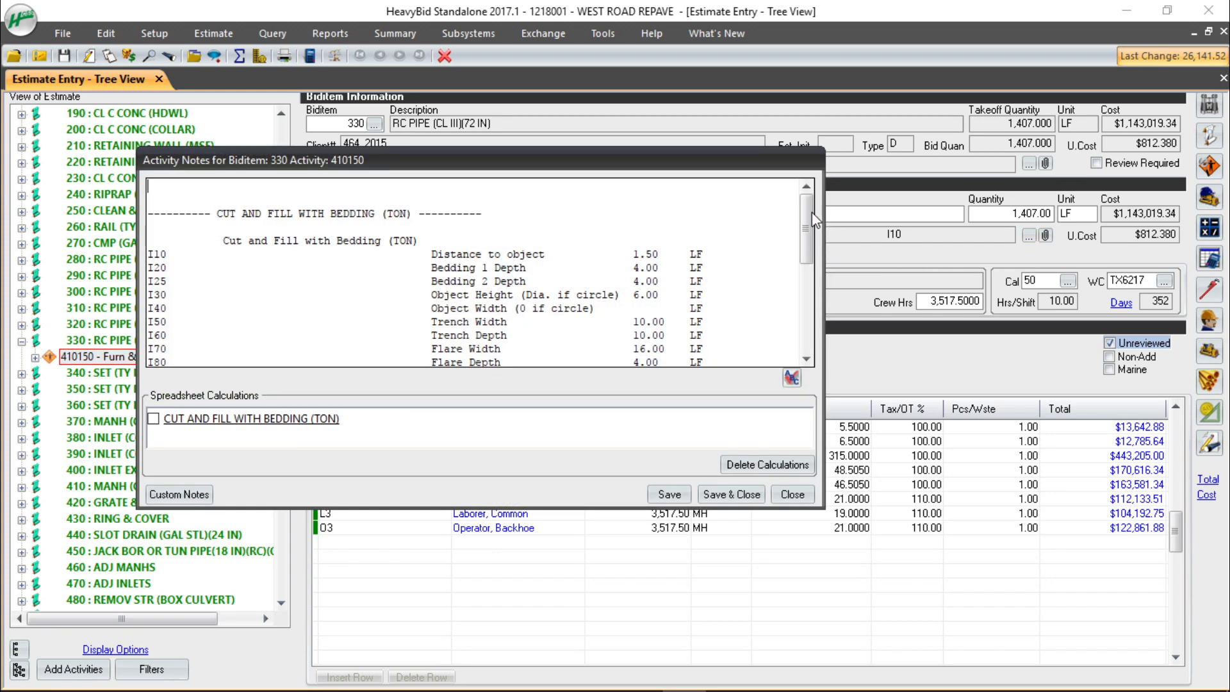
scroll(down, 3)
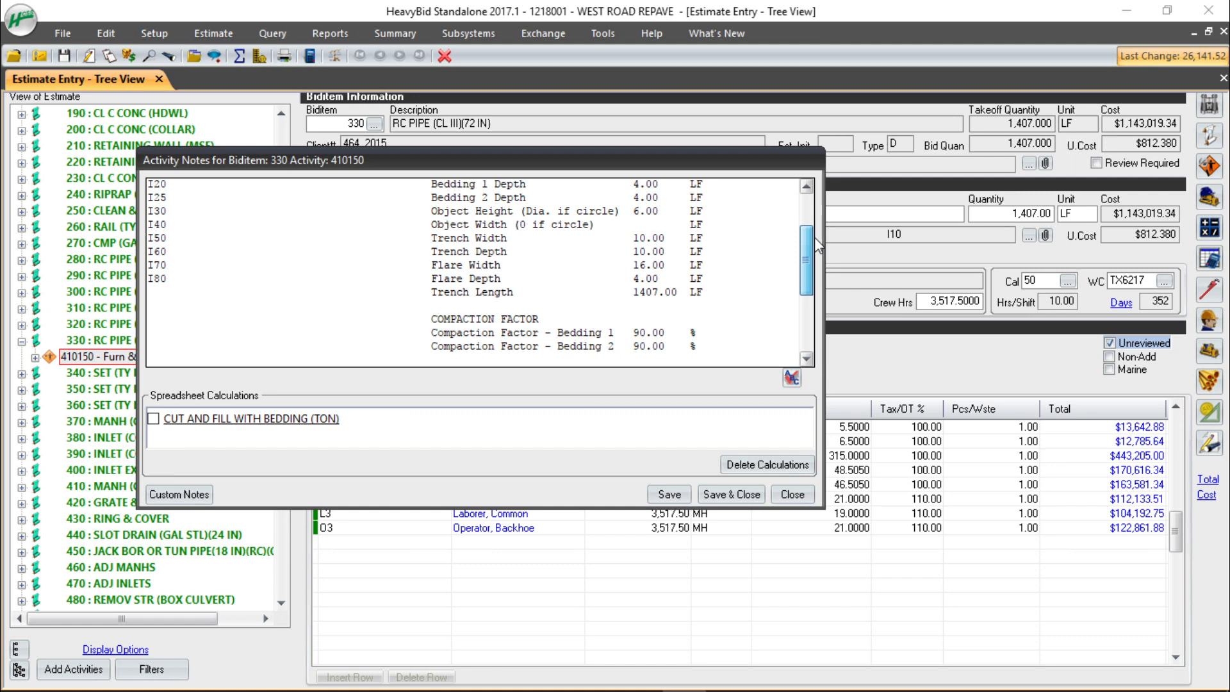
scroll(down, 3)
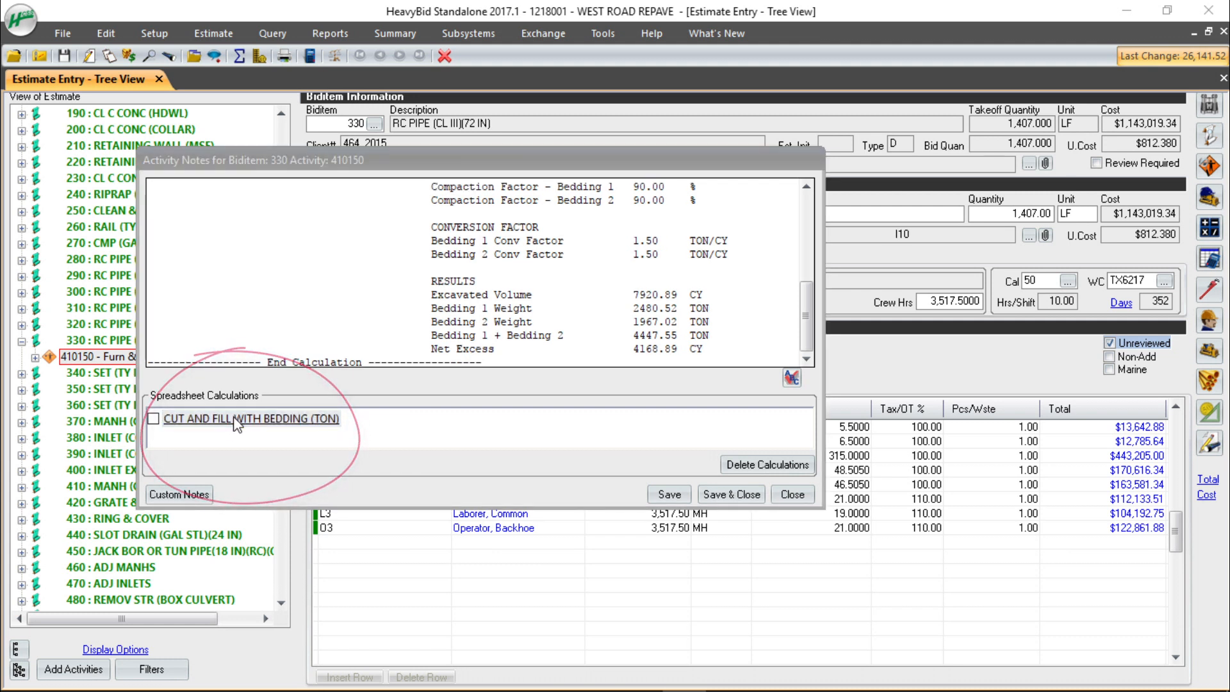
double_click(247, 418)
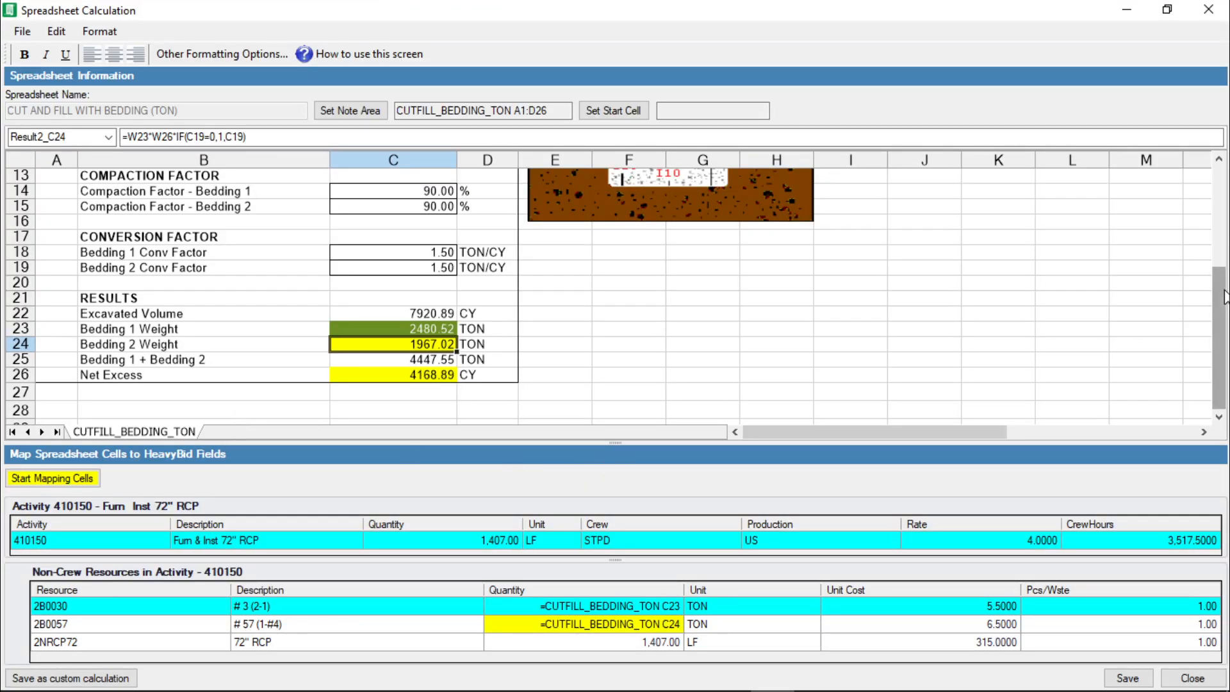
Change trench width to 12, giving bedding weights 3168.39 and 2654.89 TON, and save
scroll(up, 3)
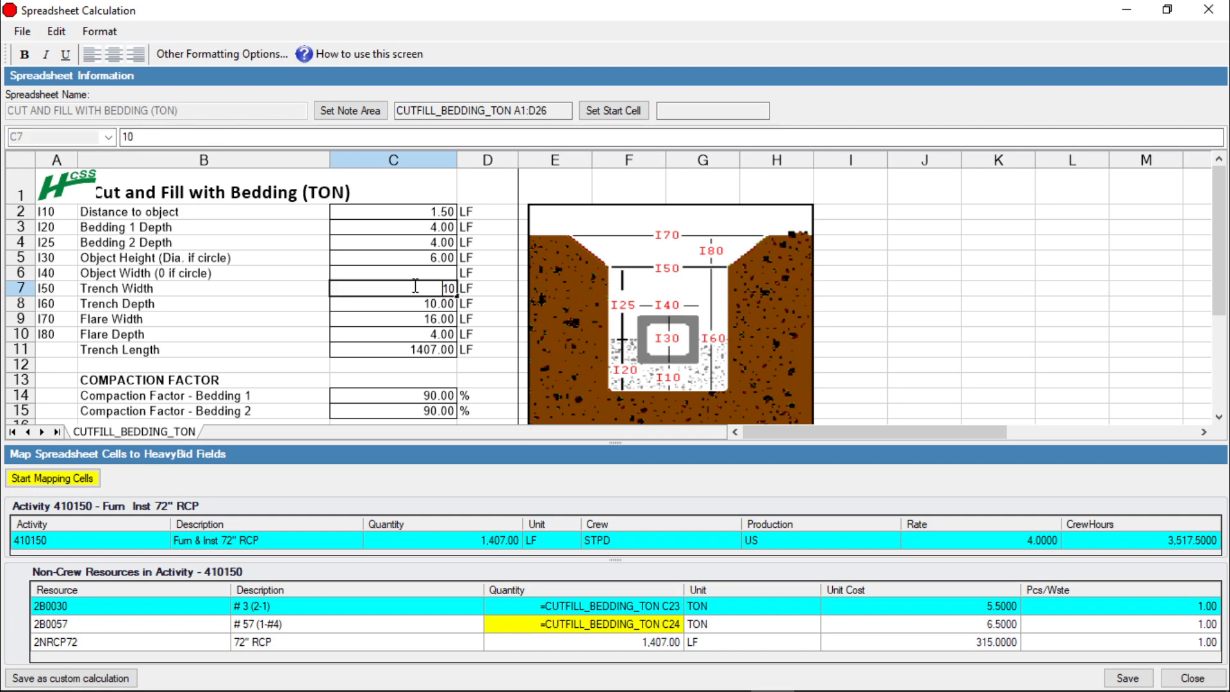
text(12.00)
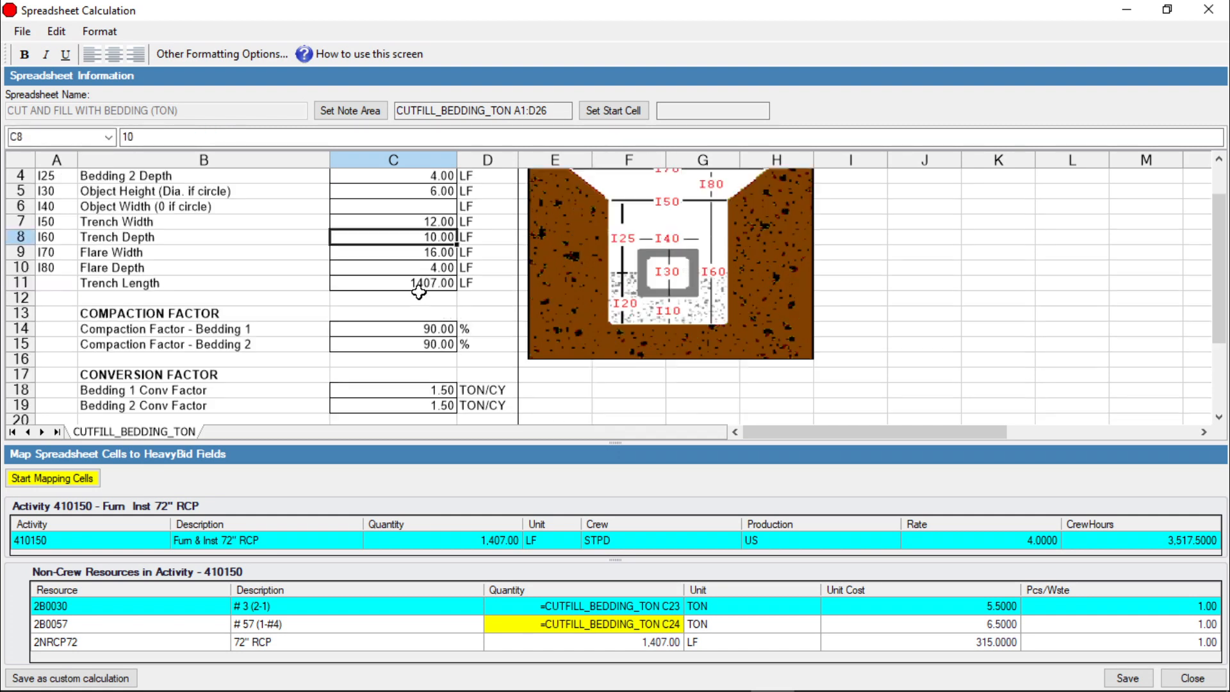
scroll(down, 3)
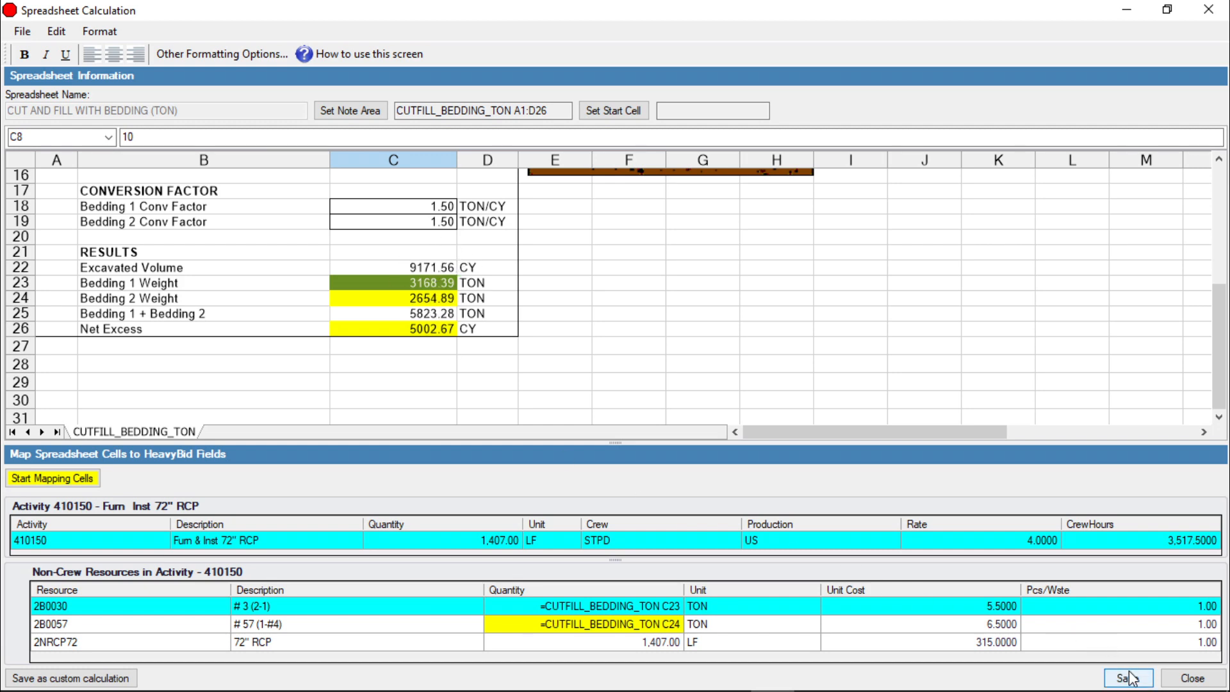
click(1126, 682)
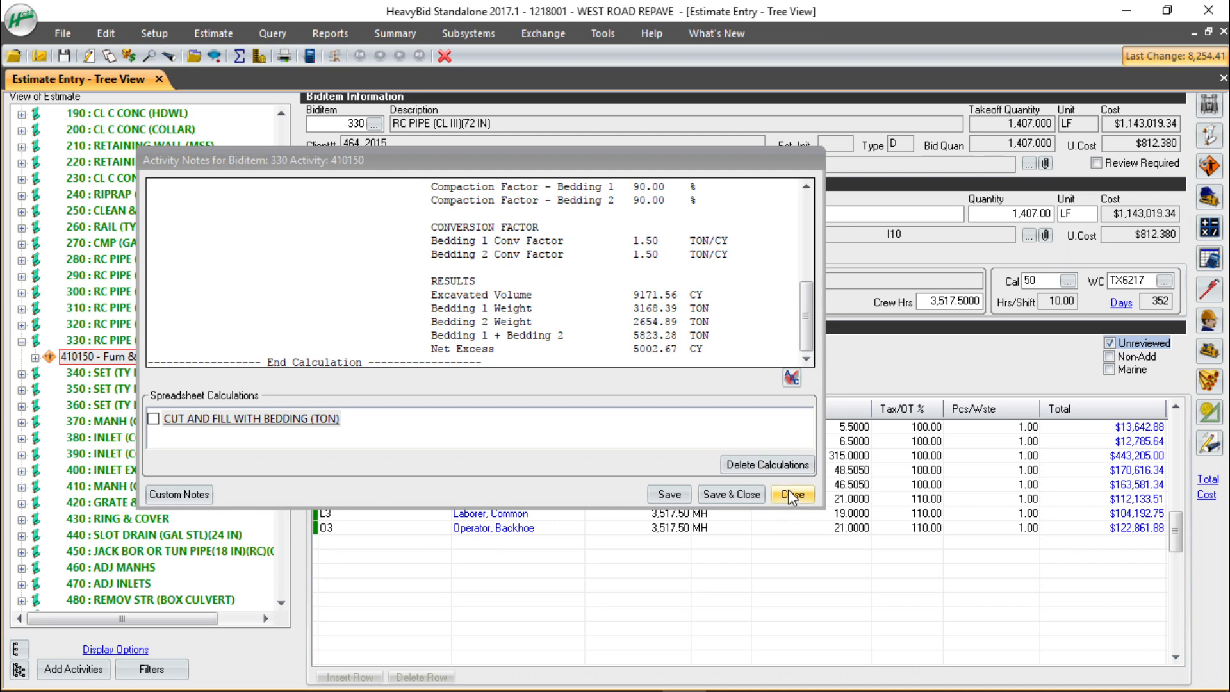
Close the activity notes and reopen them to show the updated trench width 12.00
click(792, 495)
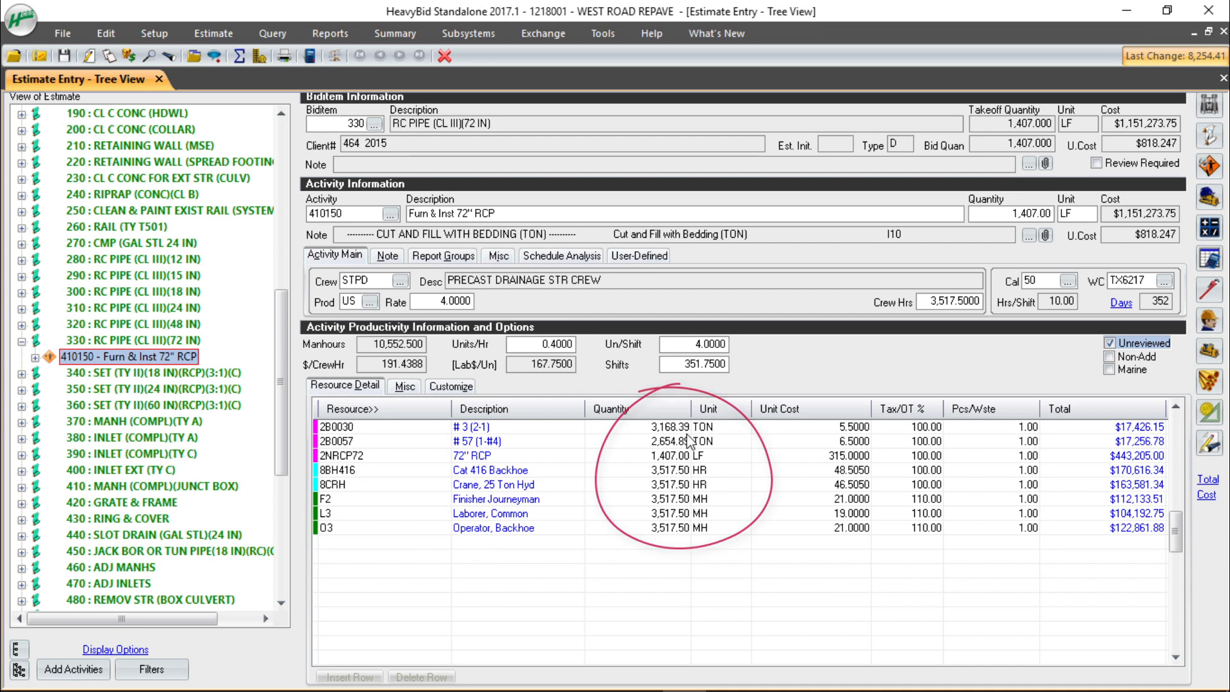
click(1029, 235)
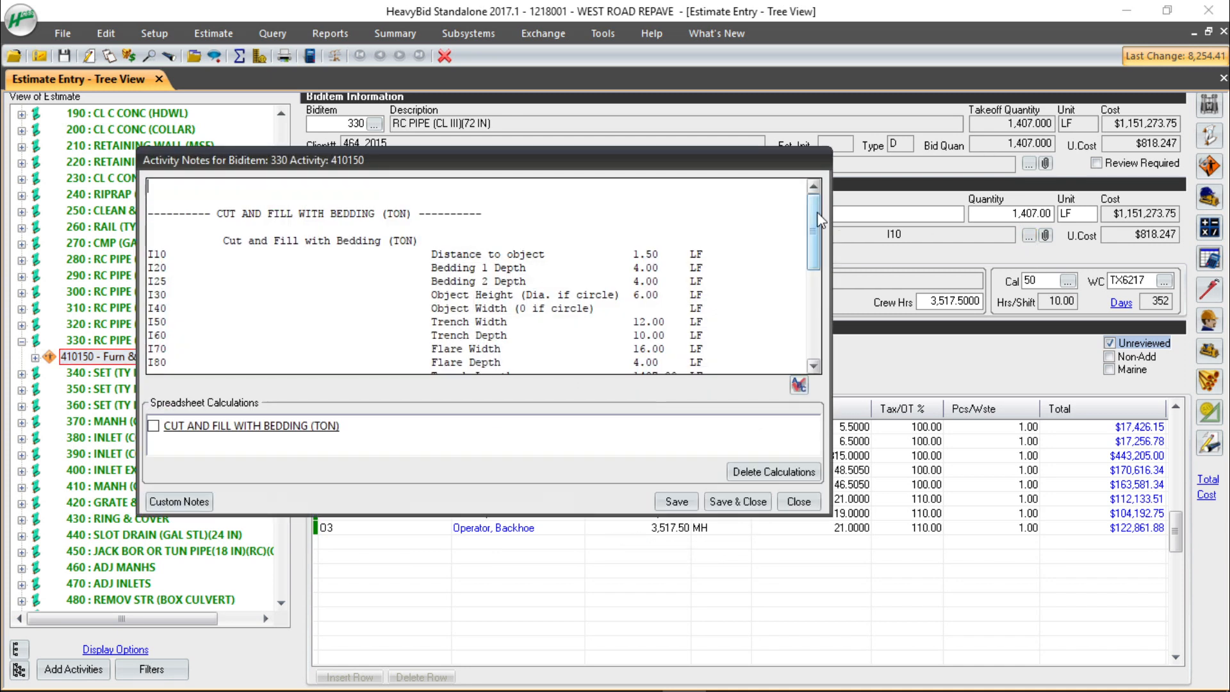
Scroll the notes to confirm 9171.56 CY excavated and 5823.28 TON total bedding
scroll(down, 3)
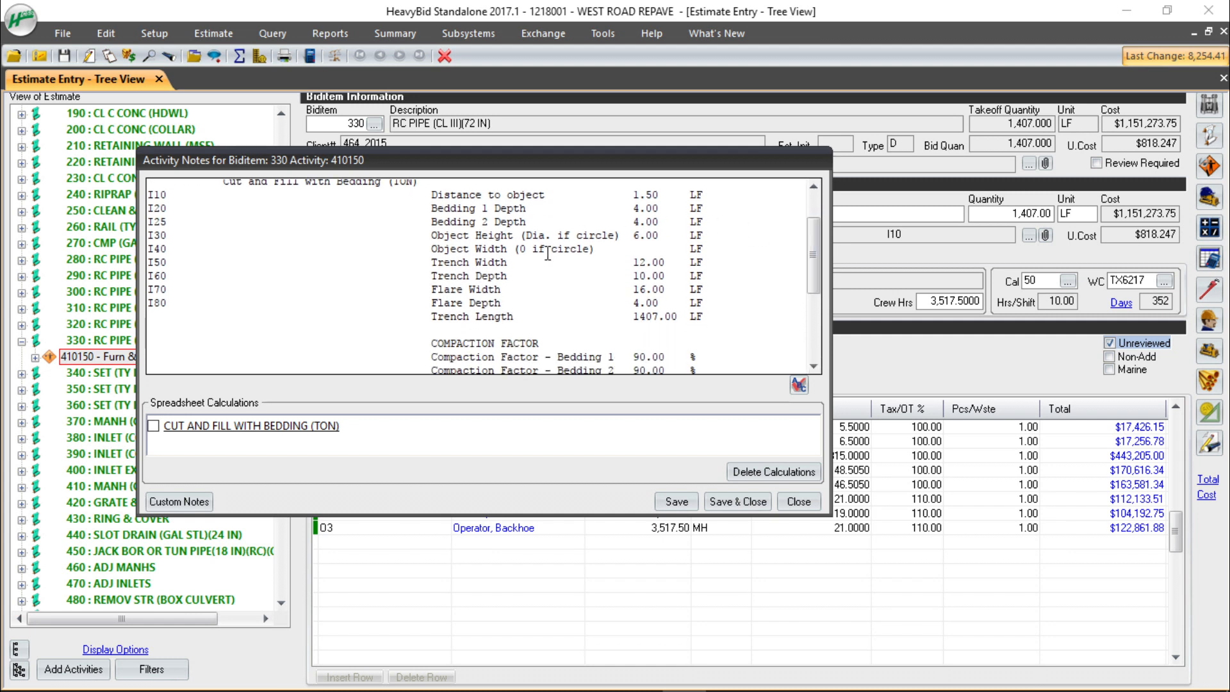
mouse_move(585, 277)
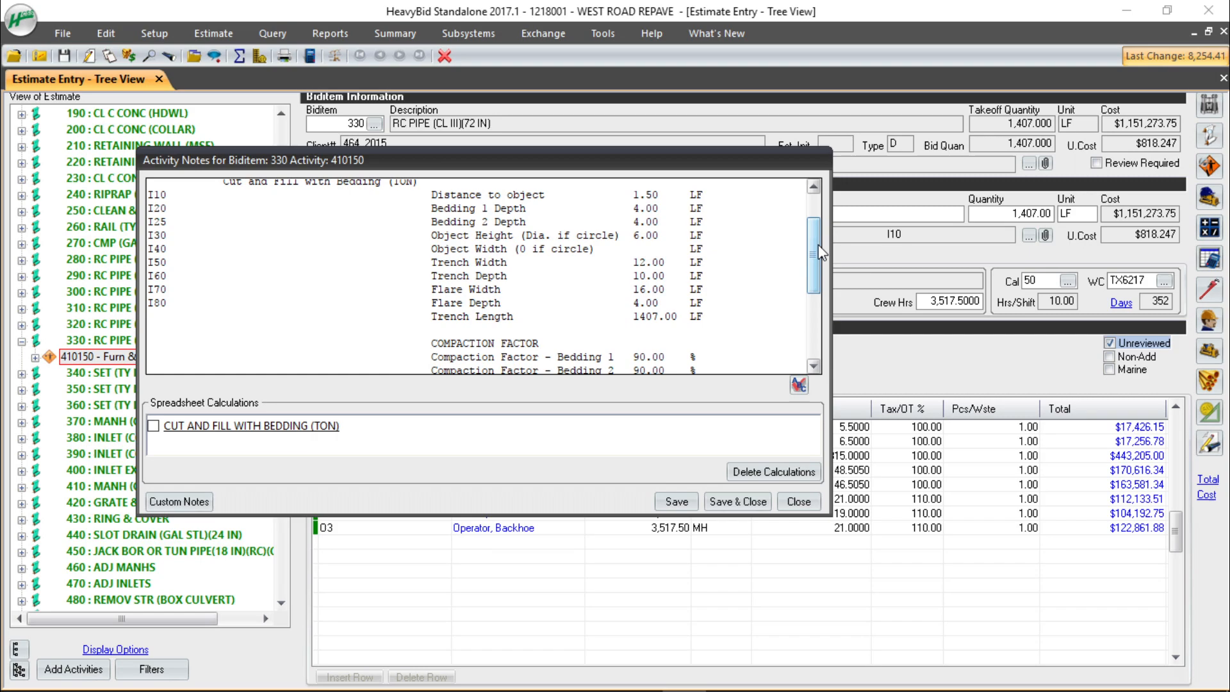
scroll(down, 3)
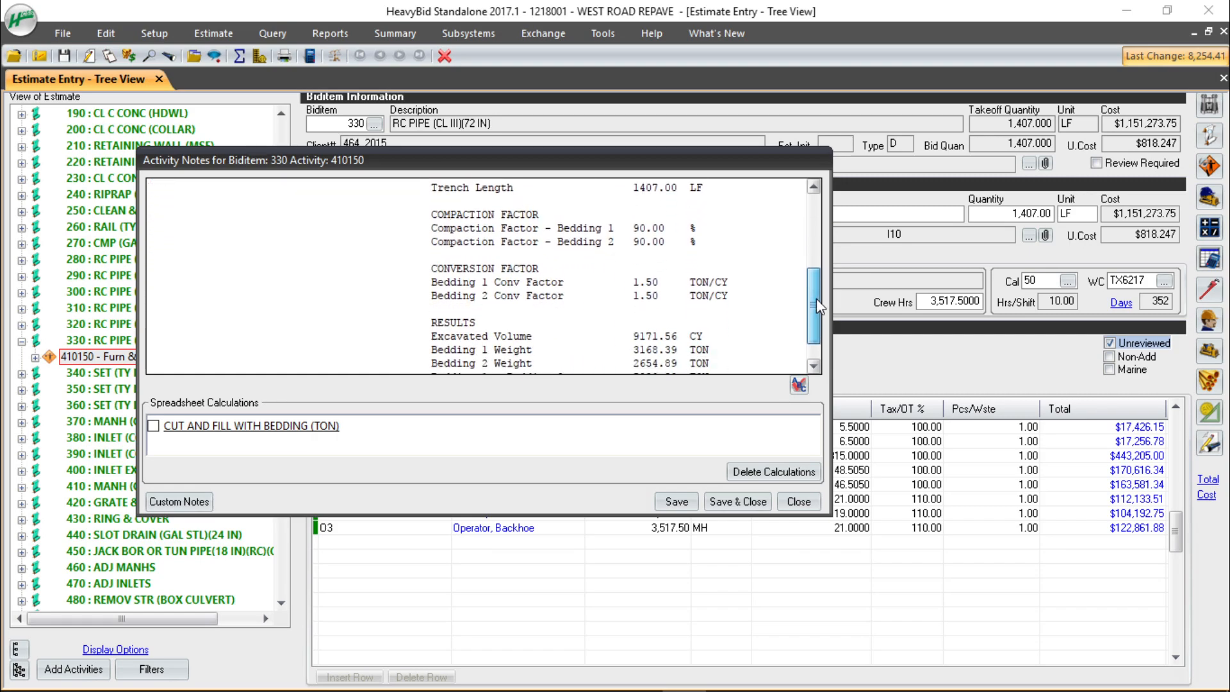
scroll(down, 3)
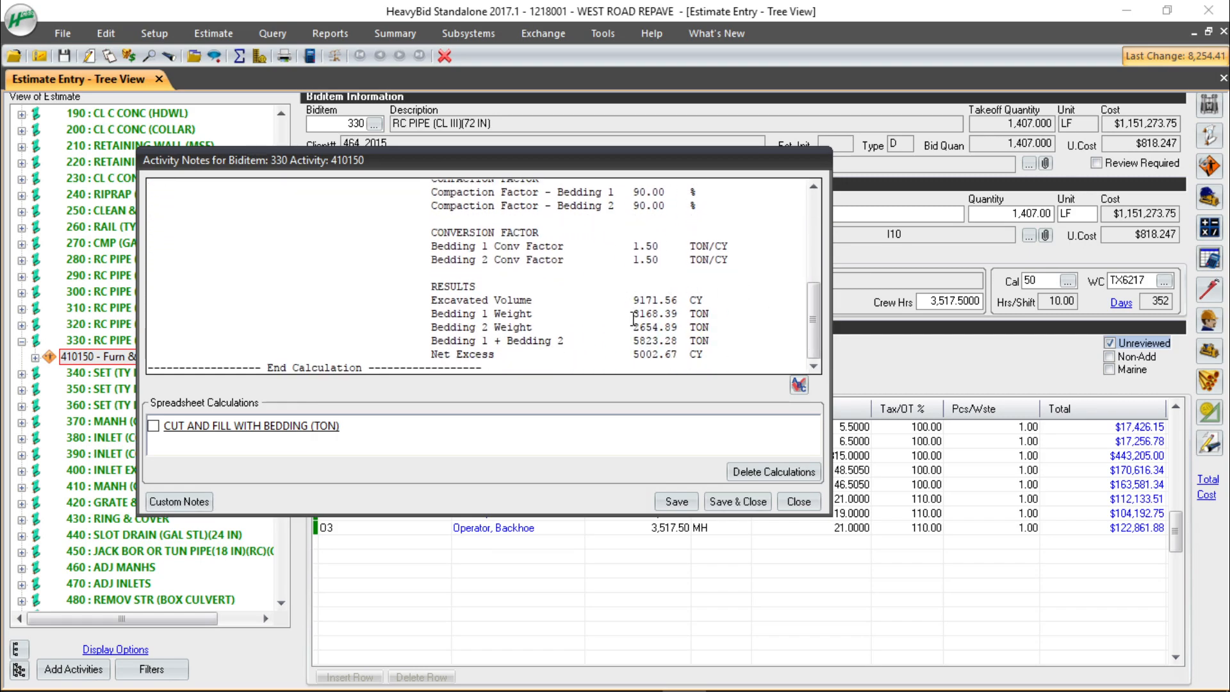